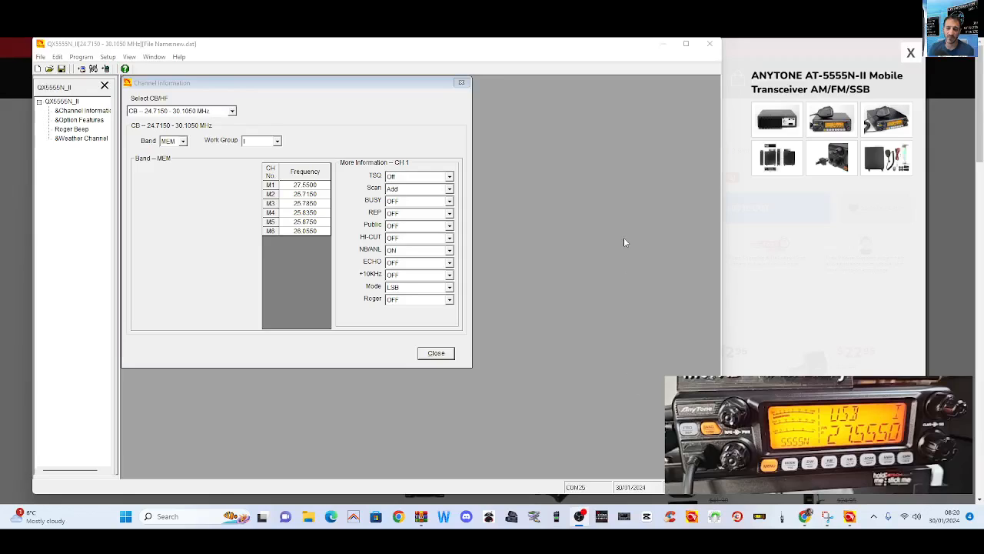
pyautogui.moveTo(836, 248)
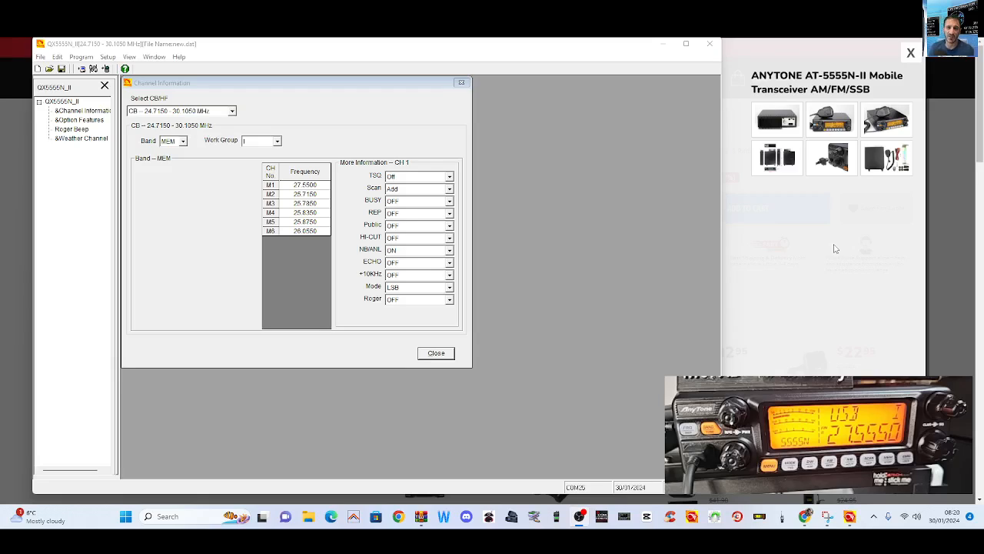
# - Browse the AT-5555N-II photos: accessories, connector close-up, dimensions, and front view with microphone
pyautogui.click(886, 157)
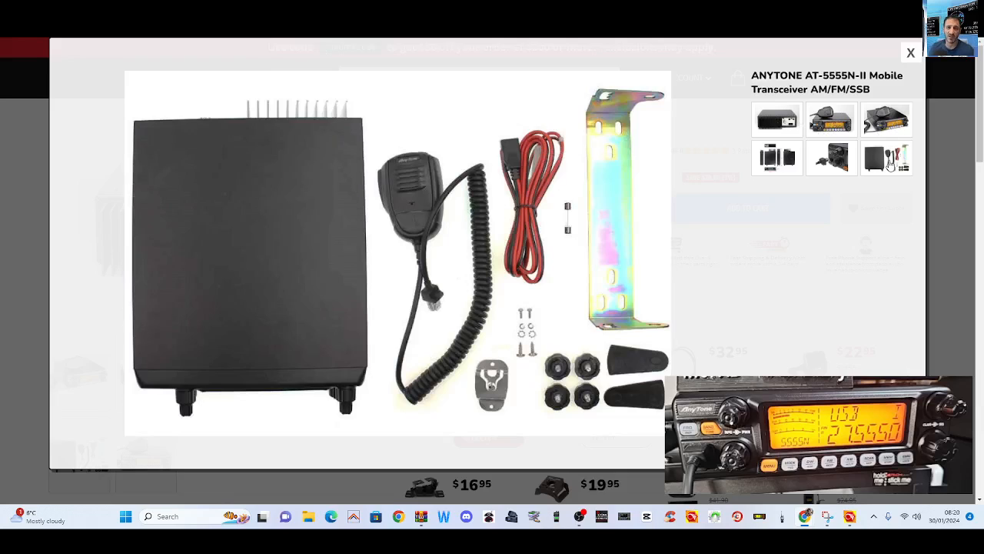
pyautogui.click(777, 158)
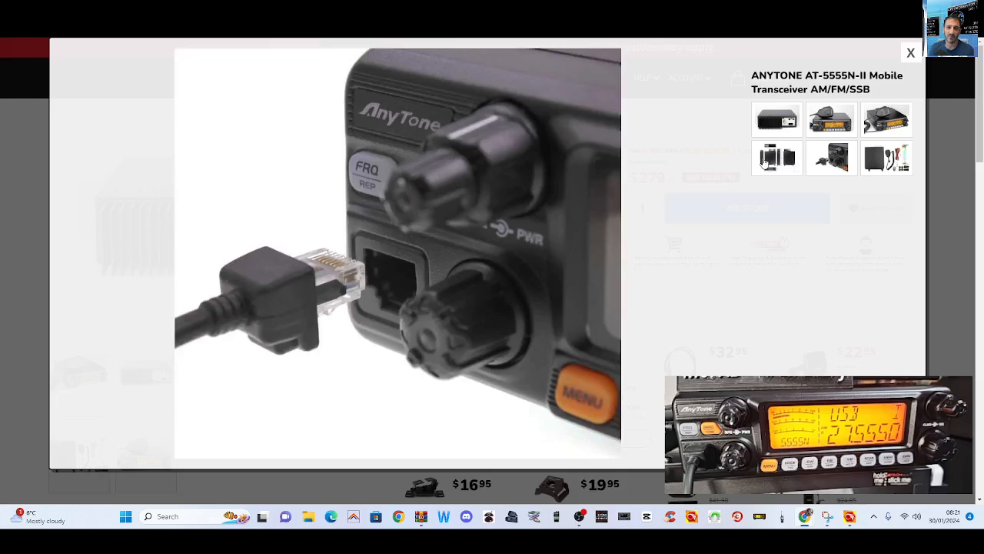
pyautogui.click(776, 158)
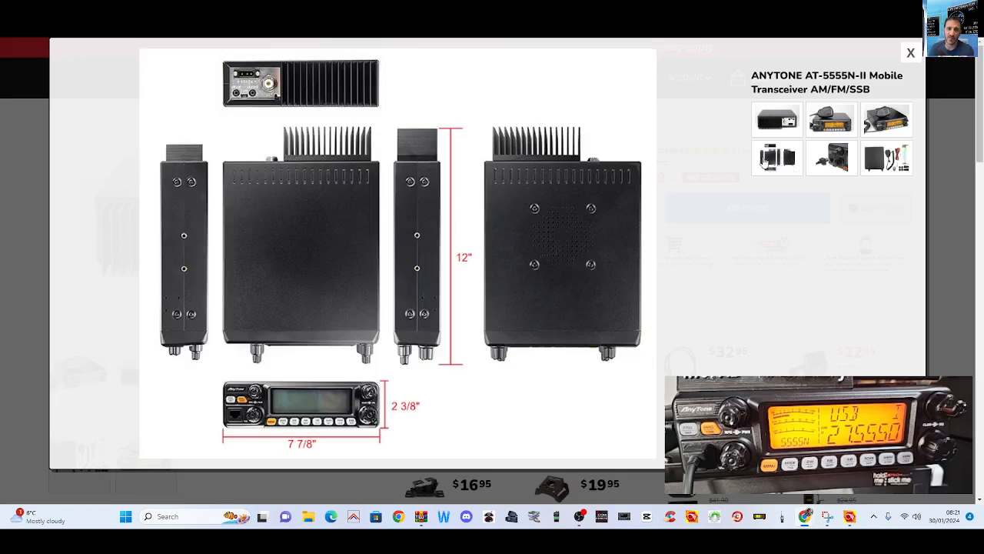
pyautogui.click(831, 158)
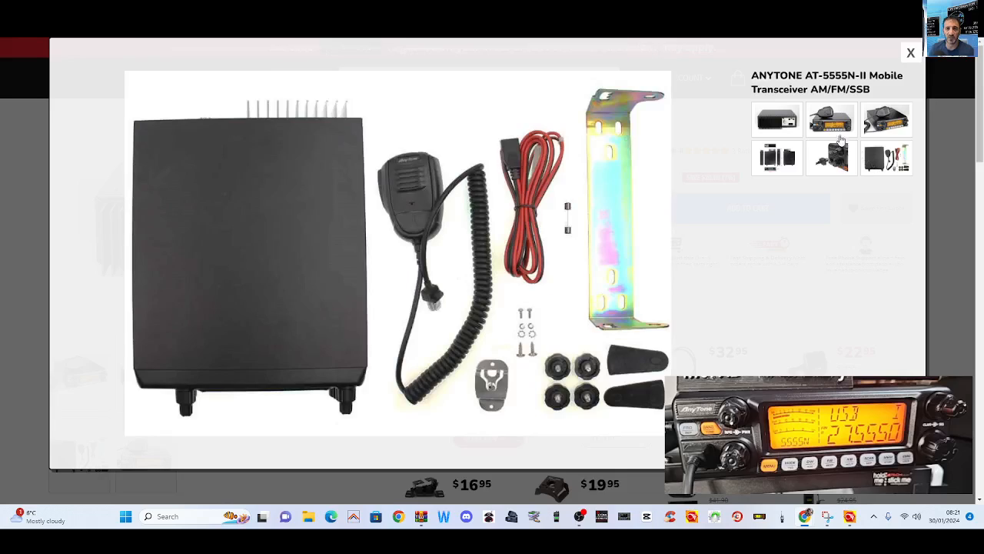
pyautogui.click(831, 120)
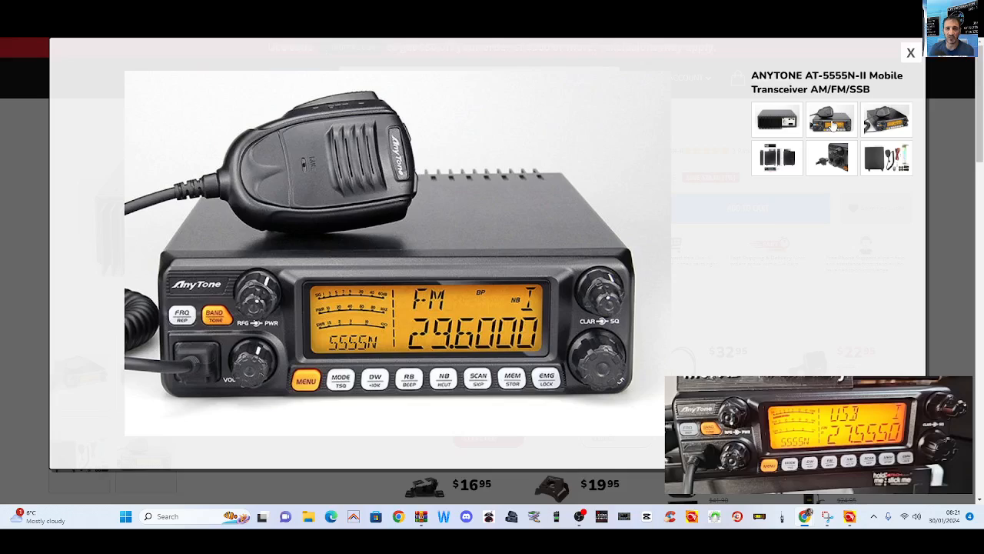
pyautogui.click(910, 52)
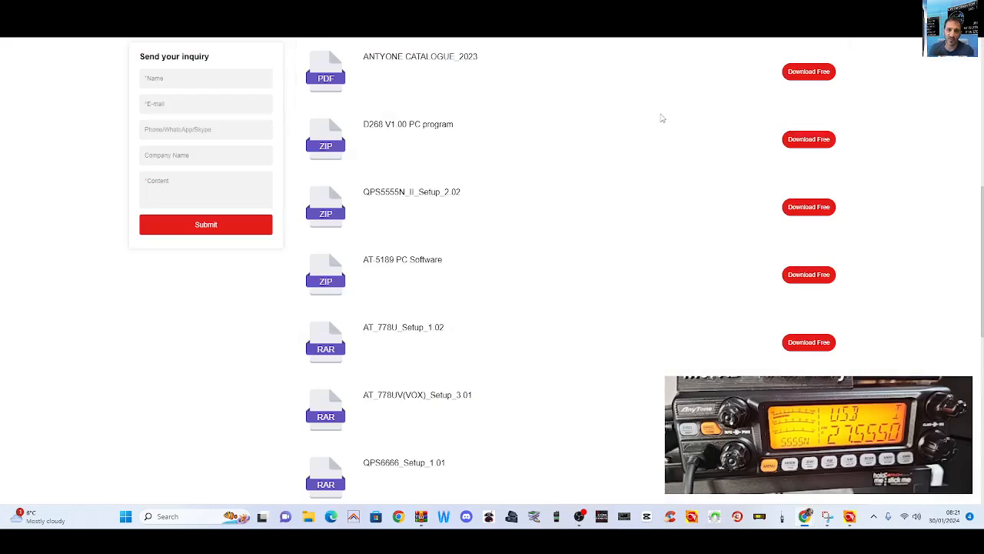
pyautogui.moveTo(572, 264)
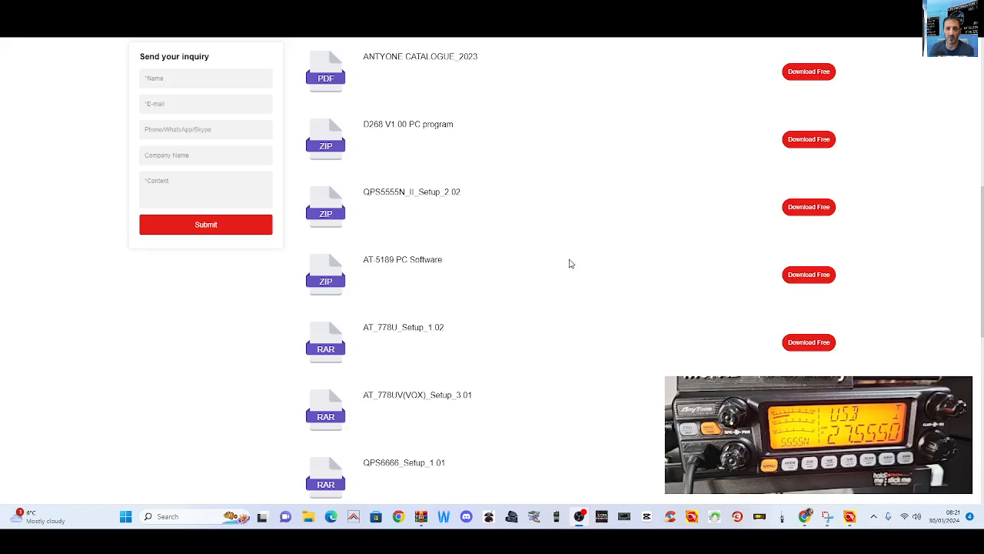
pyautogui.moveTo(372, 183)
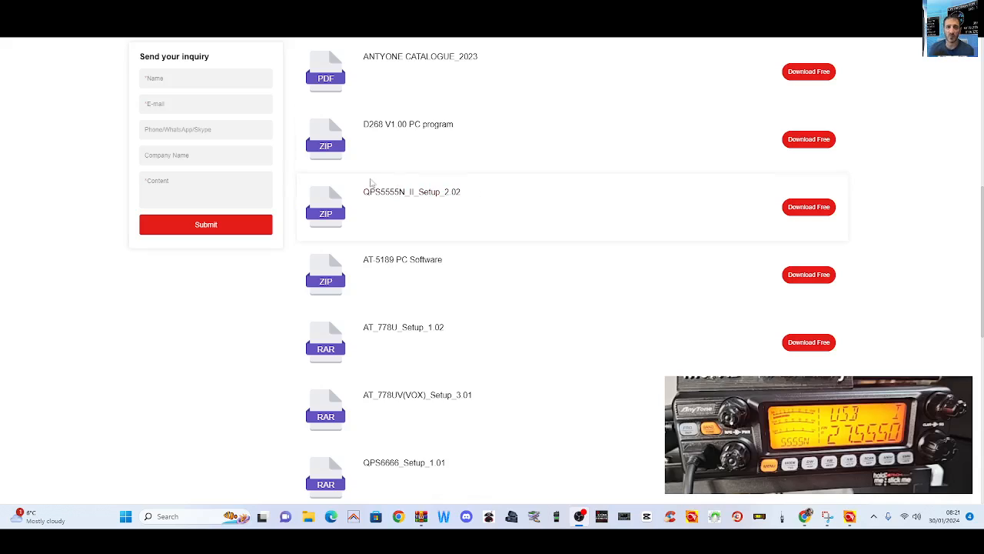
pyautogui.moveTo(423, 204)
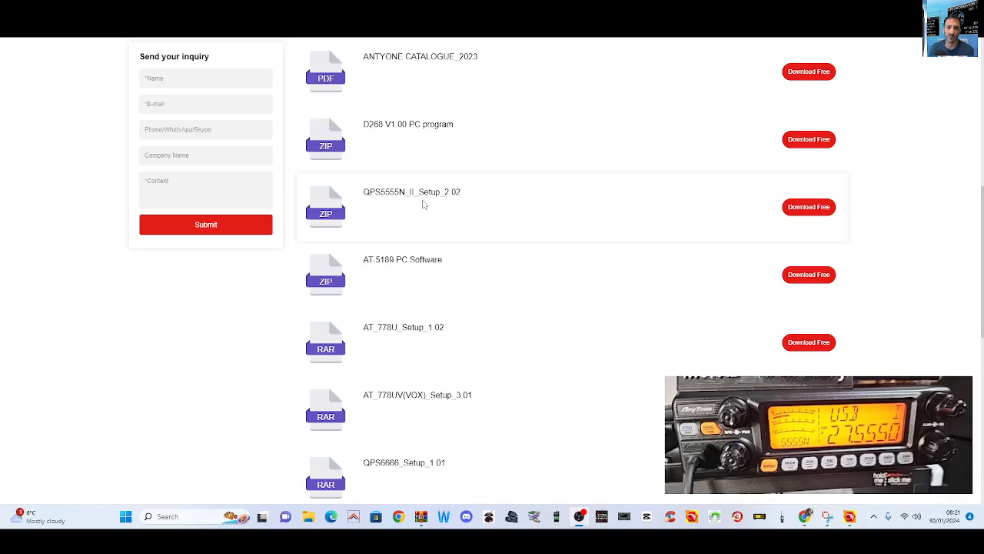
pyautogui.moveTo(541, 136)
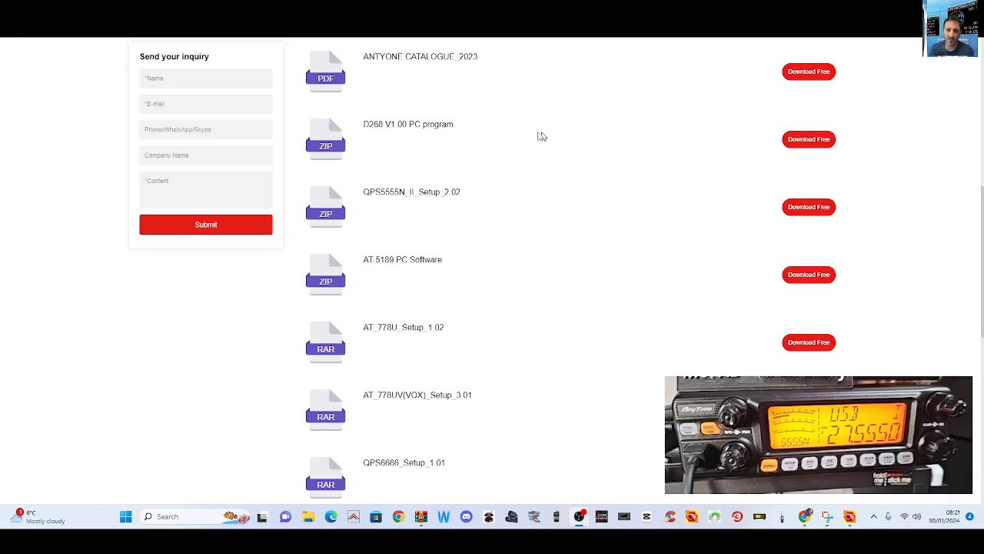
pyautogui.moveTo(520, 170)
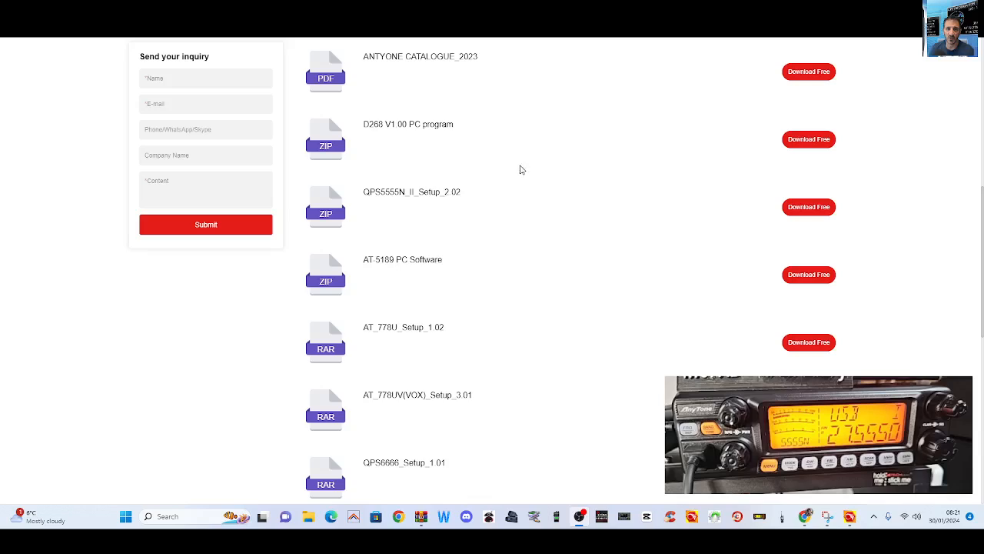
pyautogui.moveTo(519, 179)
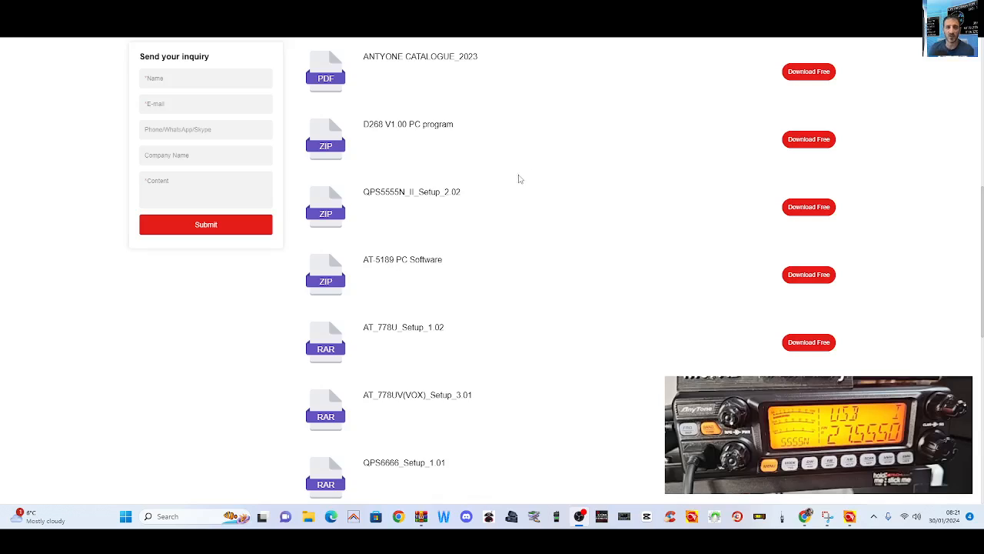
pyautogui.moveTo(507, 300)
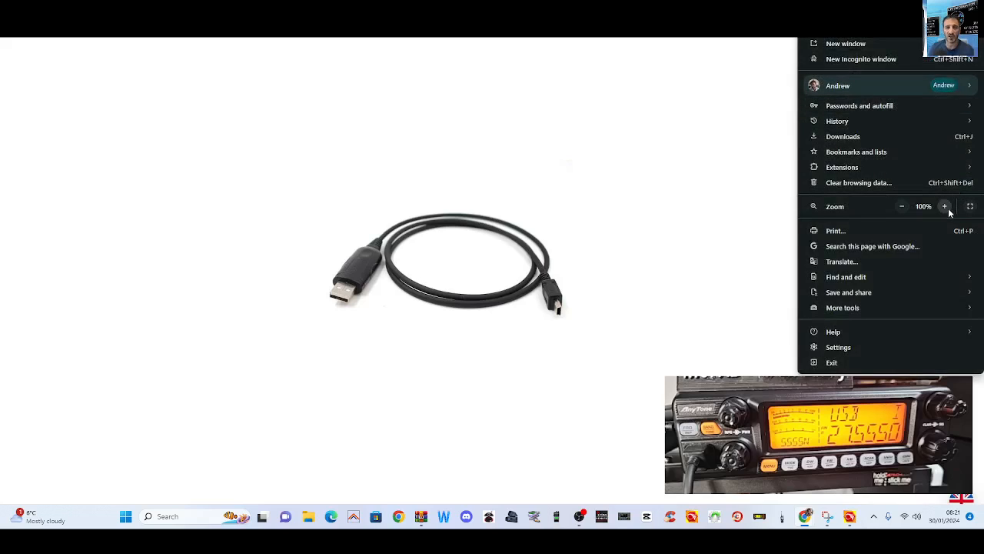
# - Zoom the Chrome page in on the cable photo, then back out to 90%
pyautogui.click(945, 206)
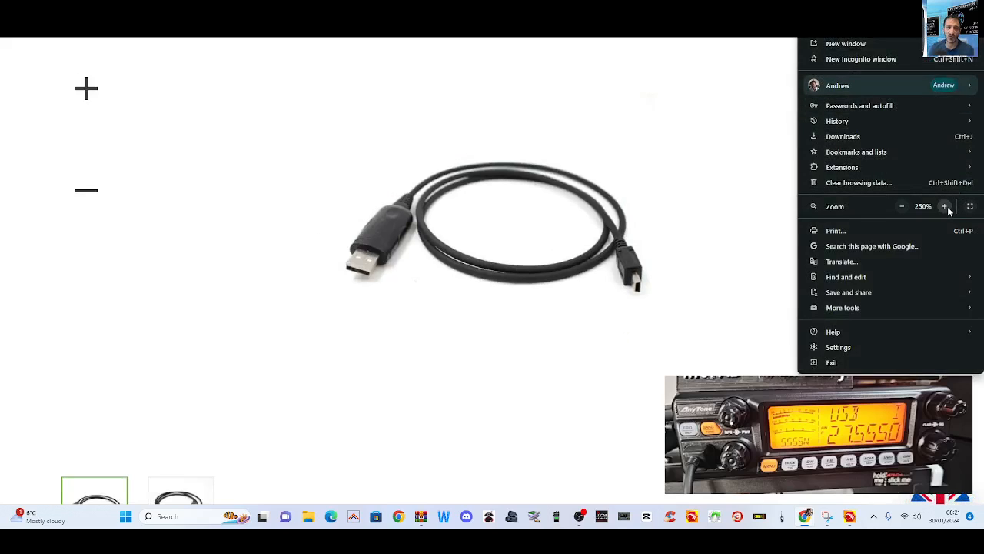
pyautogui.click(901, 206)
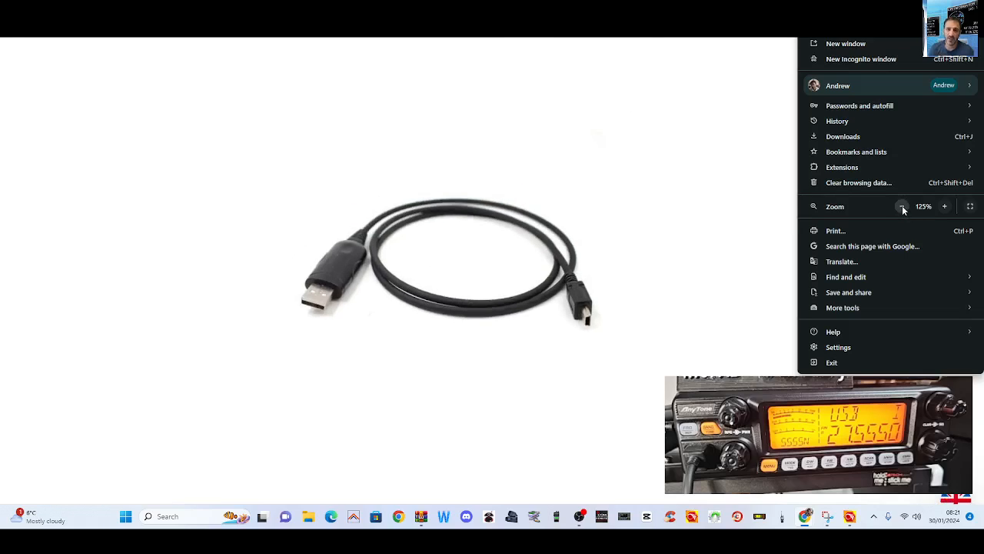
pyautogui.click(902, 206)
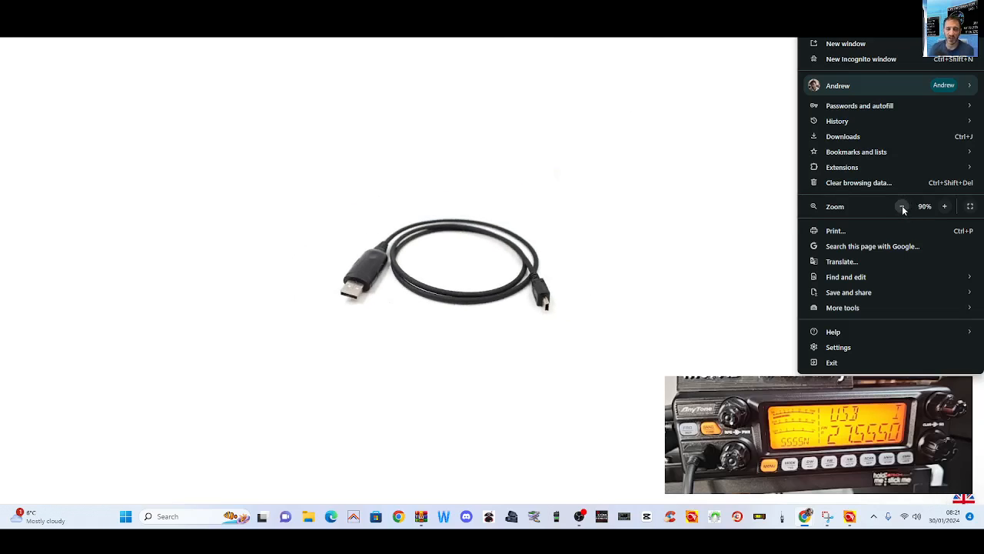
pyautogui.moveTo(448, 254)
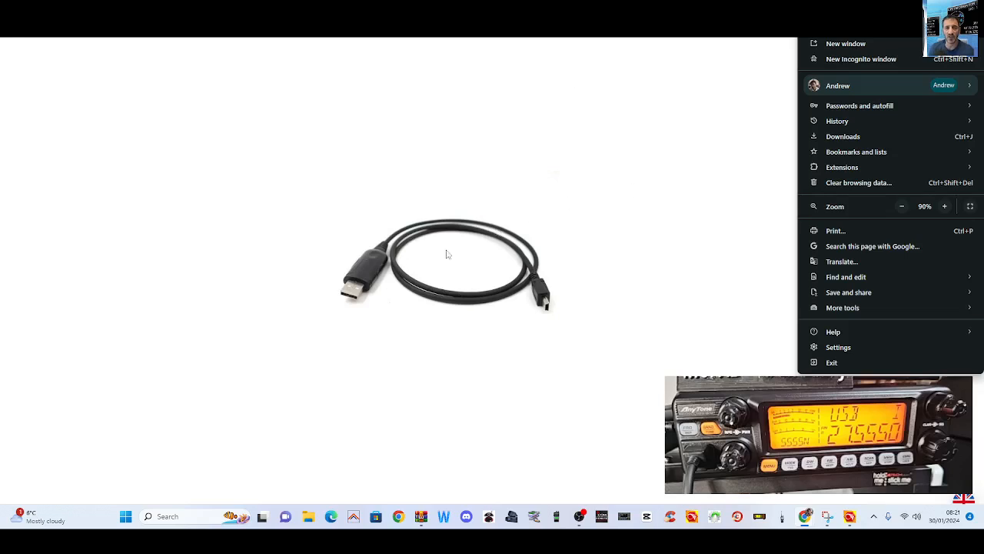
pyautogui.moveTo(421, 247)
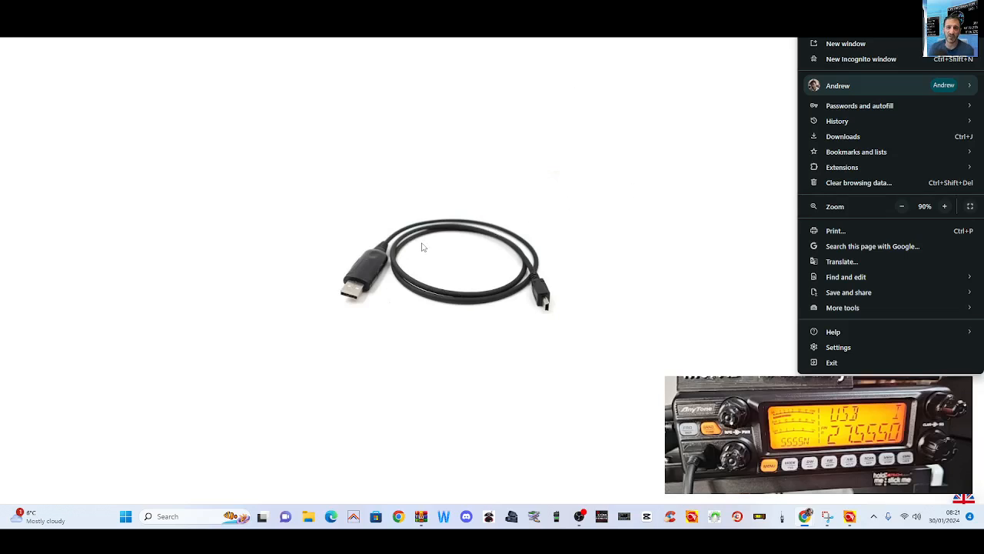
pyautogui.moveTo(362, 236)
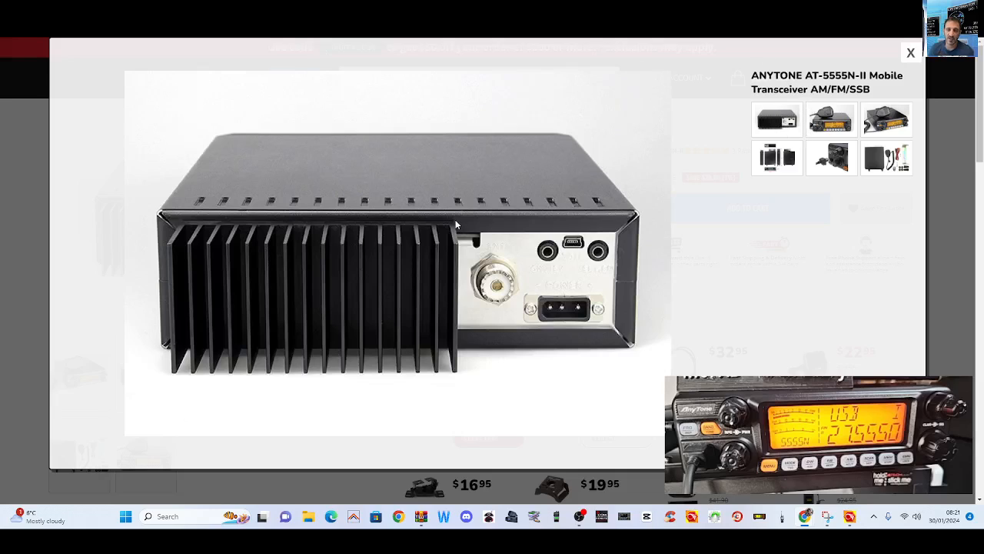
pyautogui.moveTo(581, 123)
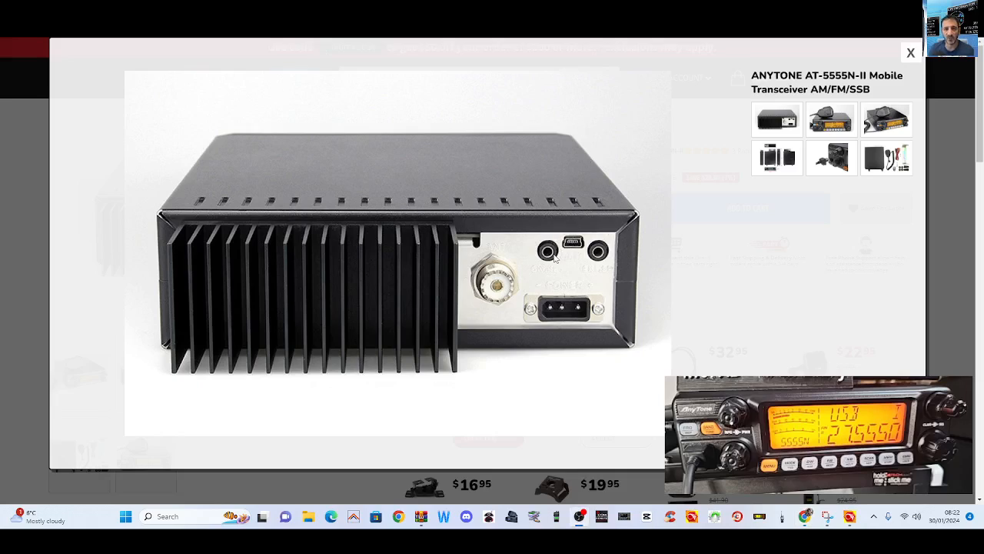
pyautogui.moveTo(569, 248)
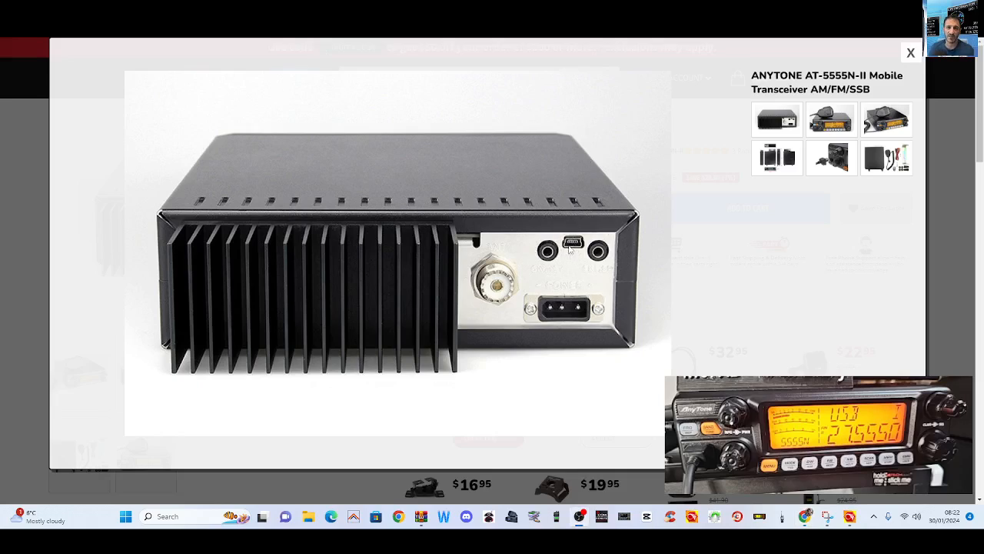
pyautogui.moveTo(575, 321)
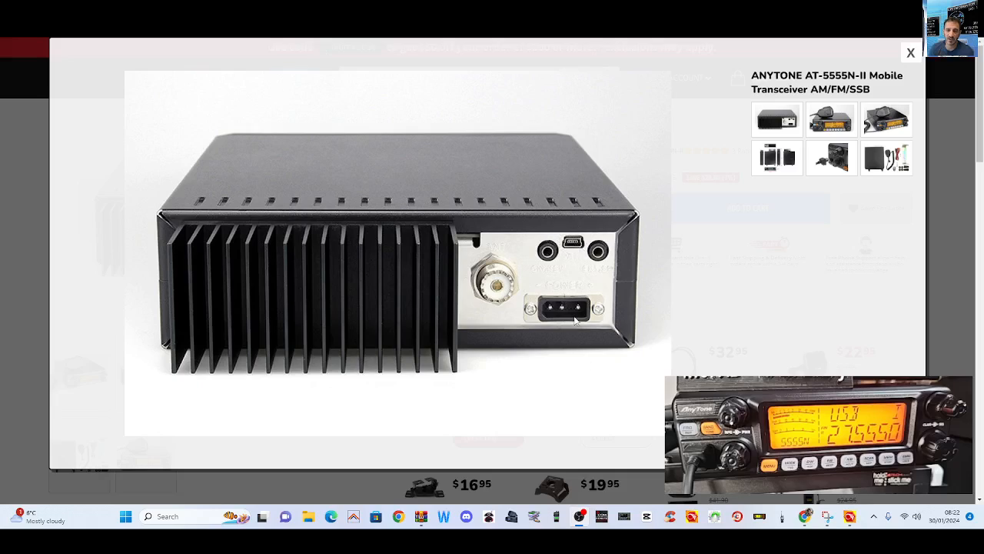
pyautogui.moveTo(548, 186)
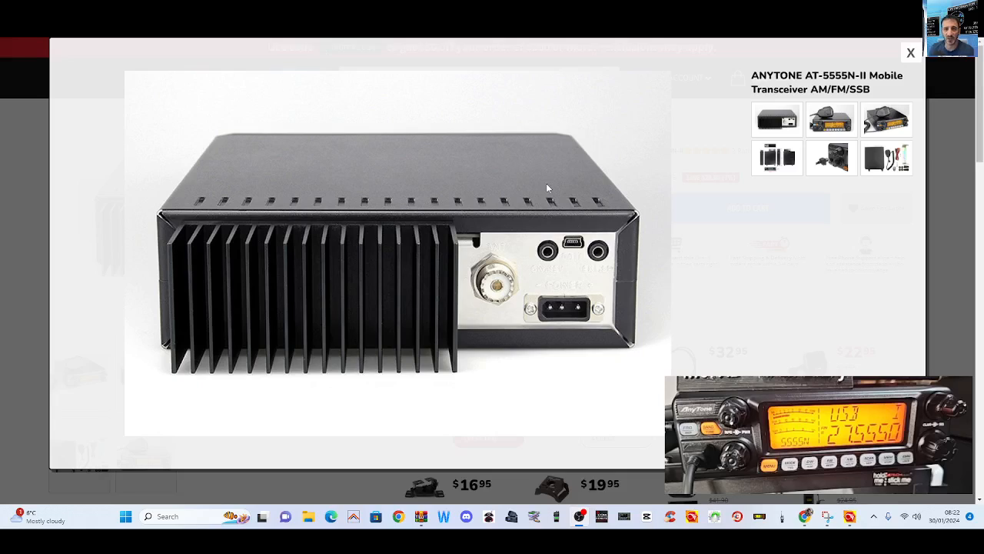
pyautogui.moveTo(472, 284)
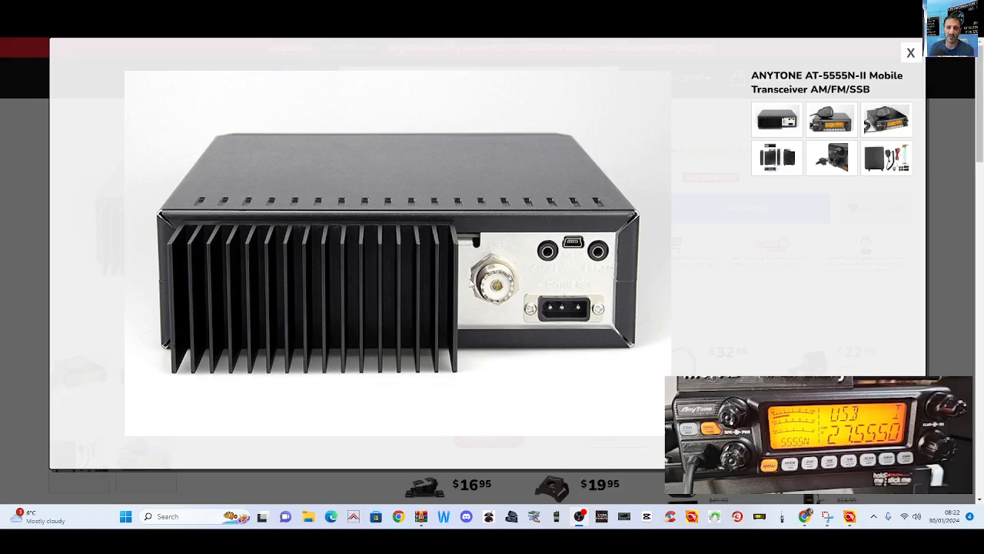
pyautogui.moveTo(492, 109)
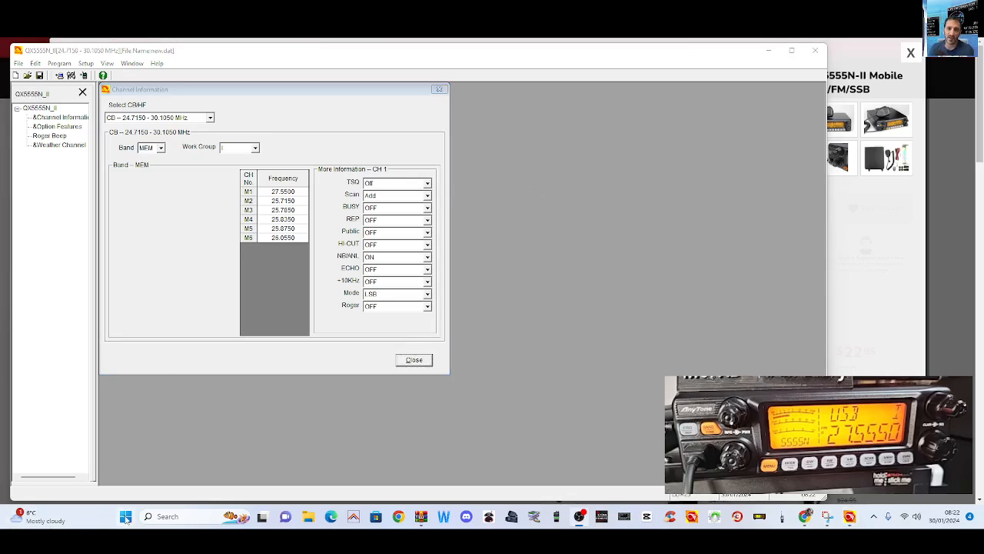
# - Right-click the taskbar Start button to reach Device Manager
pyautogui.rightClick(125, 516)
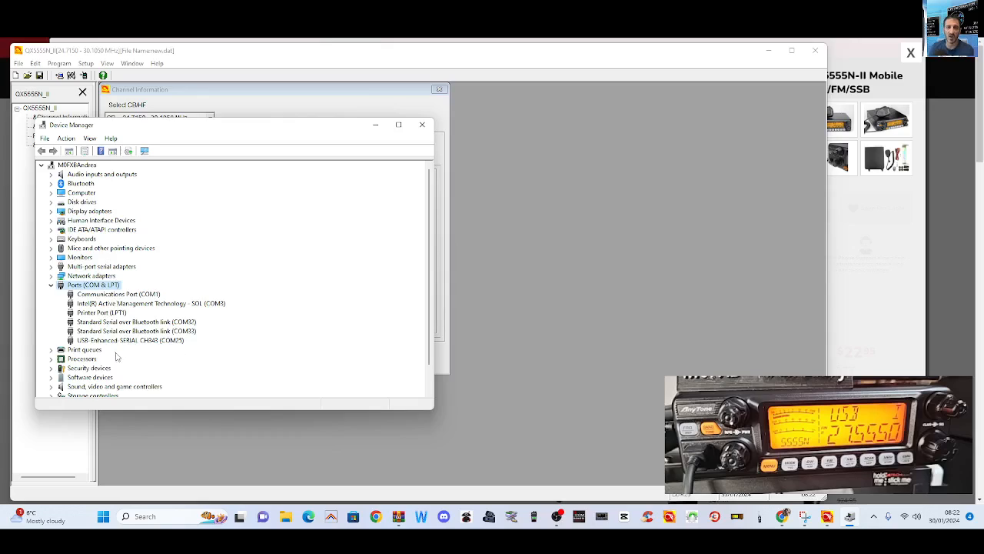
pyautogui.moveTo(147, 351)
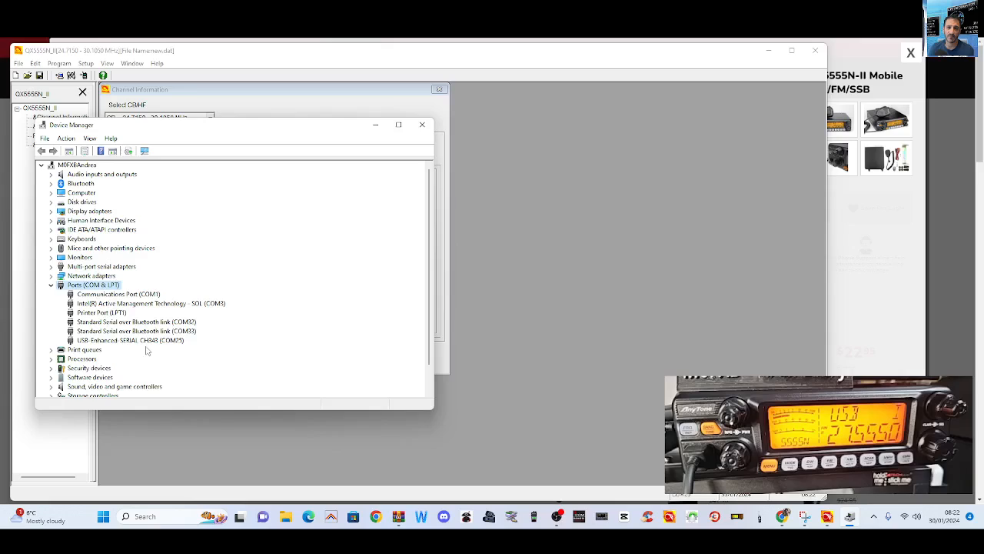
pyautogui.moveTo(158, 350)
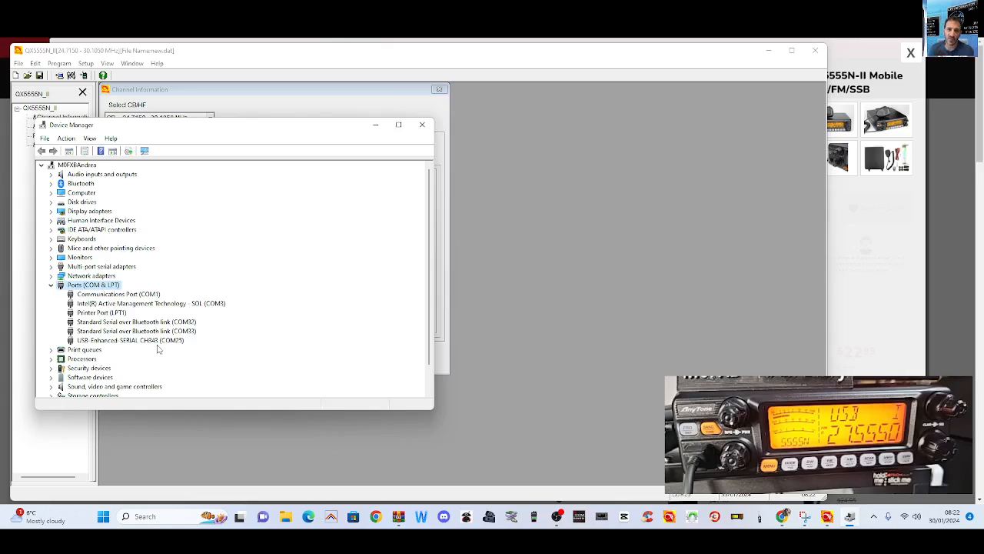
pyautogui.moveTo(449, 153)
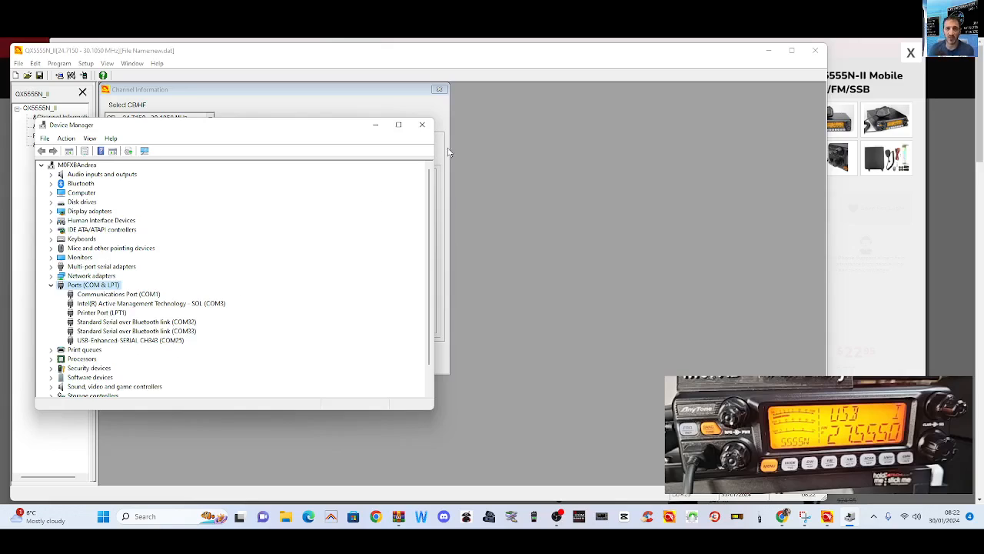
pyautogui.moveTo(374, 208)
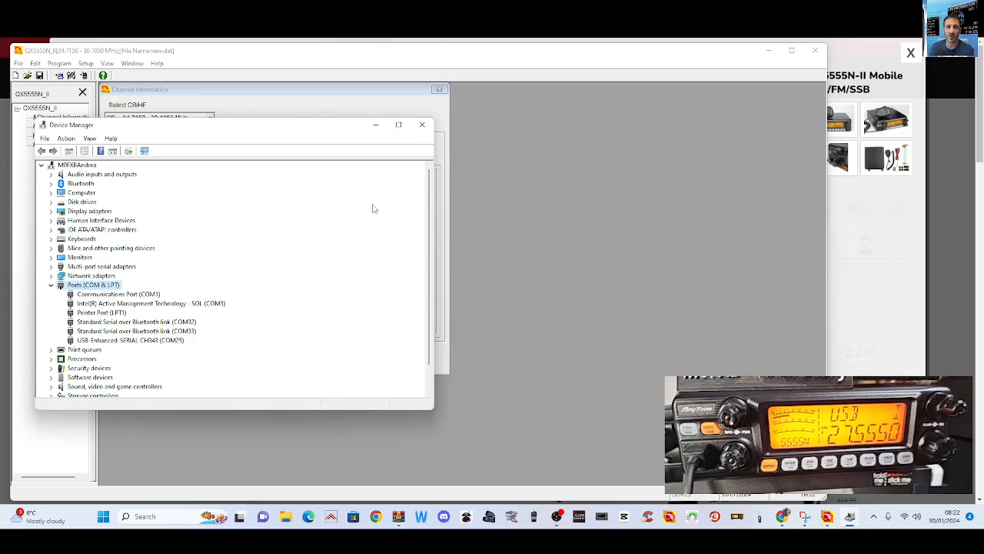
pyautogui.moveTo(369, 206)
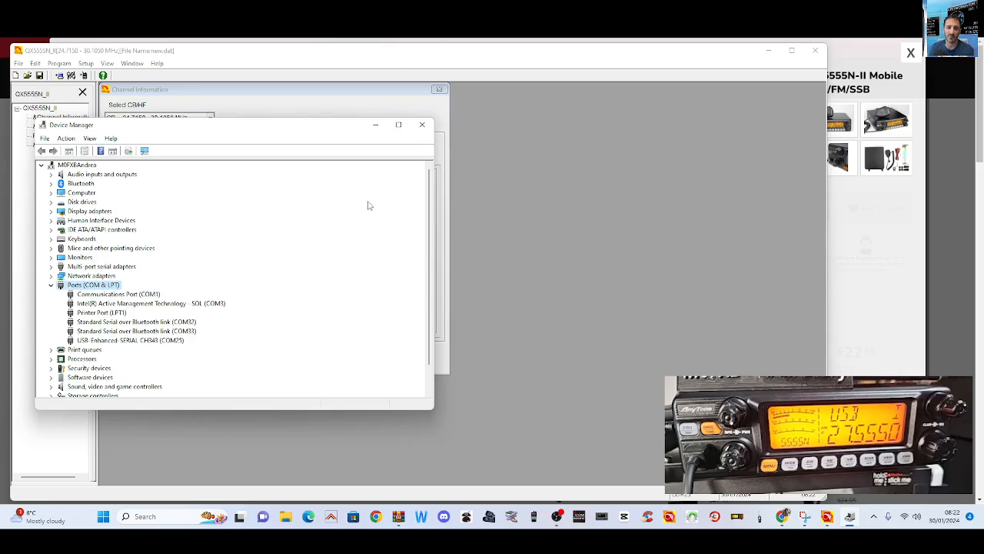
pyautogui.moveTo(755, 268)
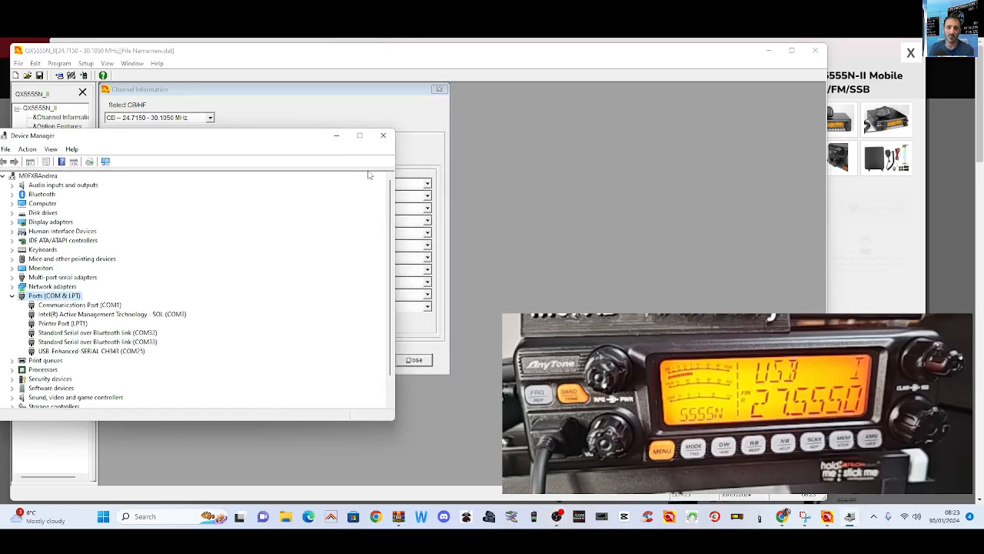
pyautogui.moveTo(256, 141)
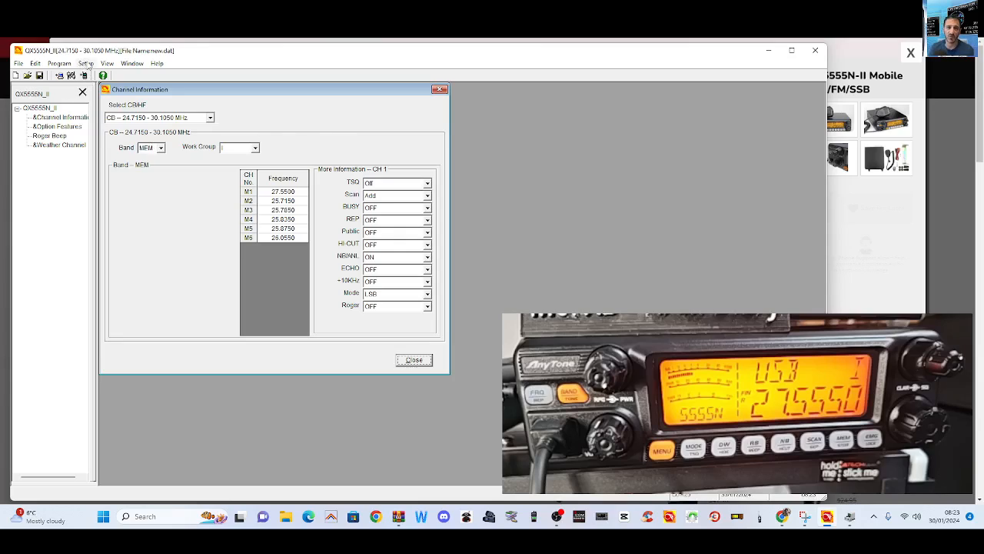
# - Select COM25 as the communication port in Setup and confirm
pyautogui.click(85, 63)
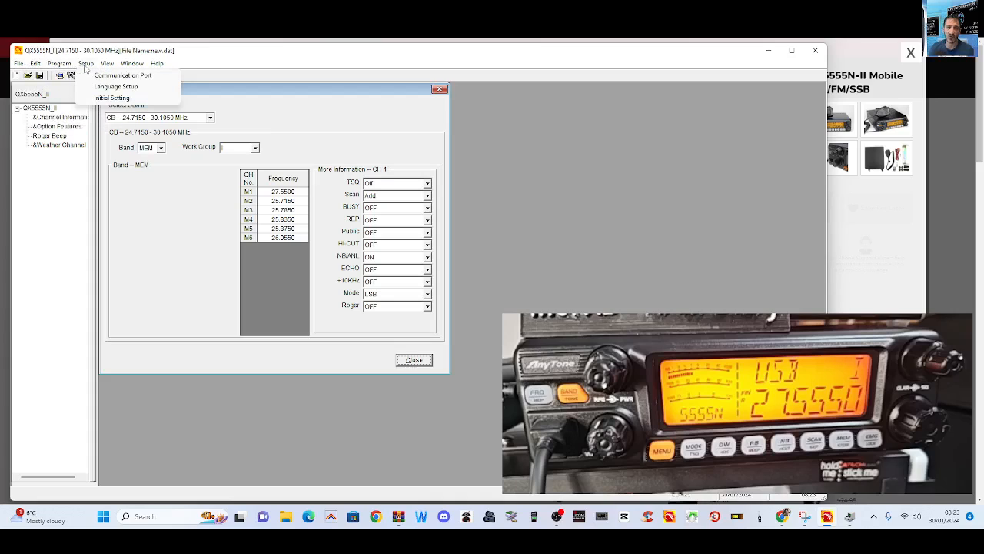
pyautogui.click(123, 74)
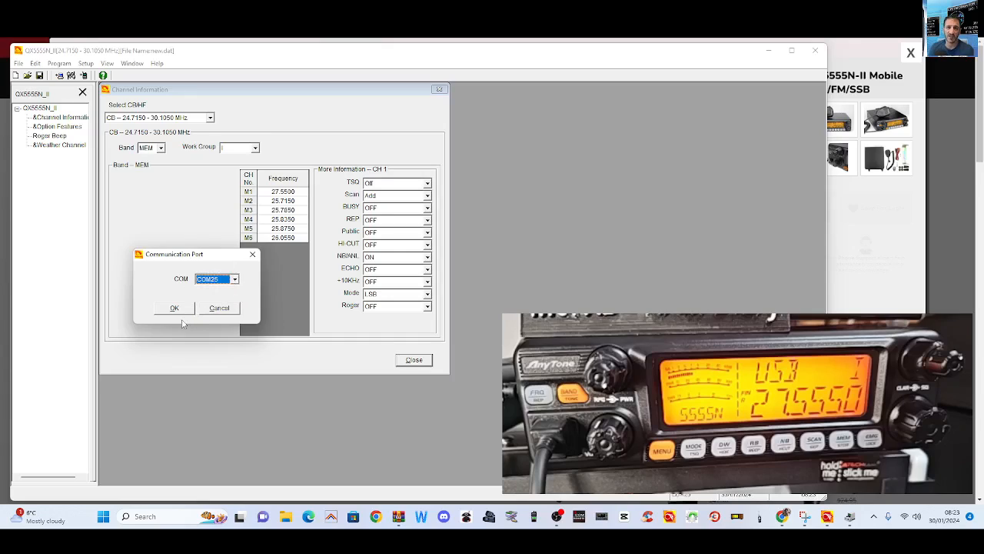
pyautogui.click(174, 307)
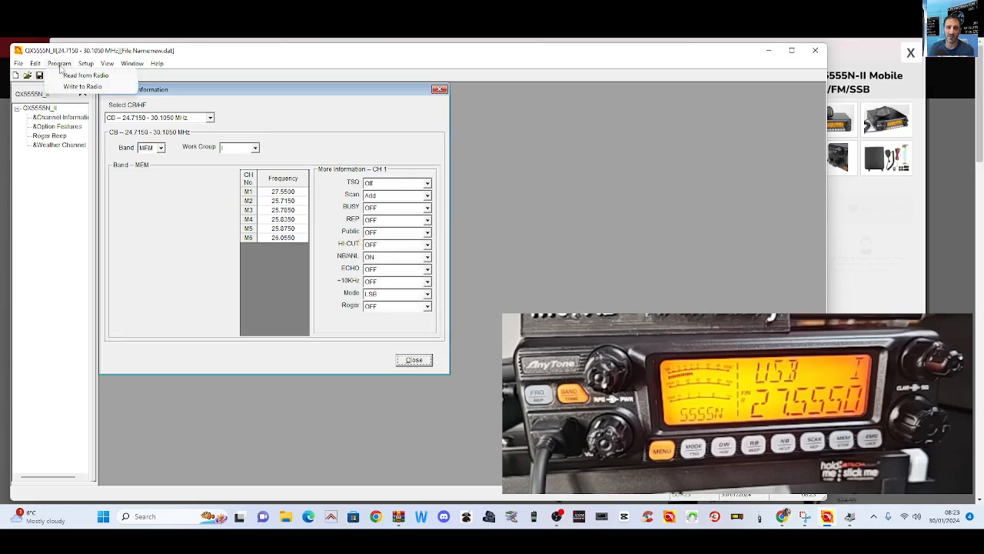
# - Read data from the radio, confirm the read, and dismiss the completion message
pyautogui.click(158, 63)
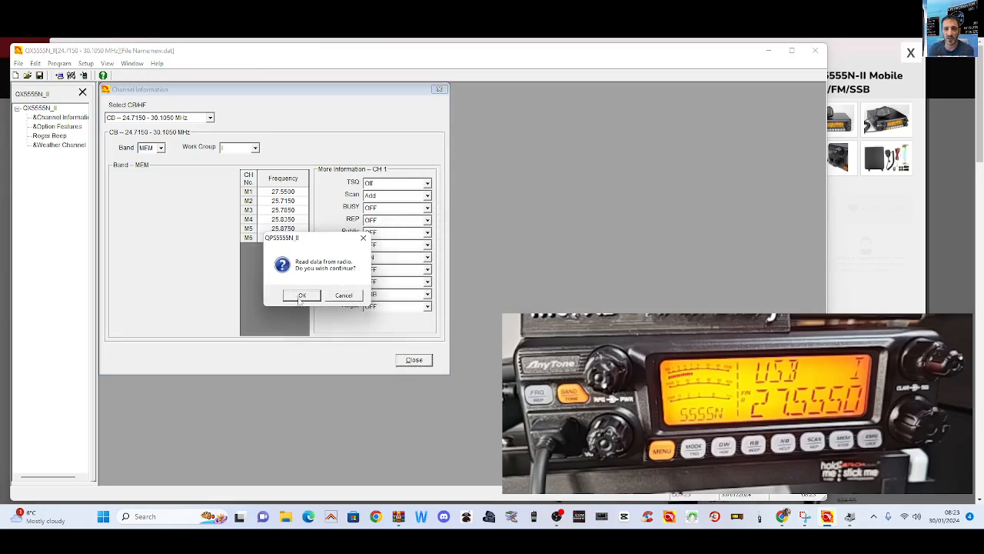
pyautogui.click(301, 295)
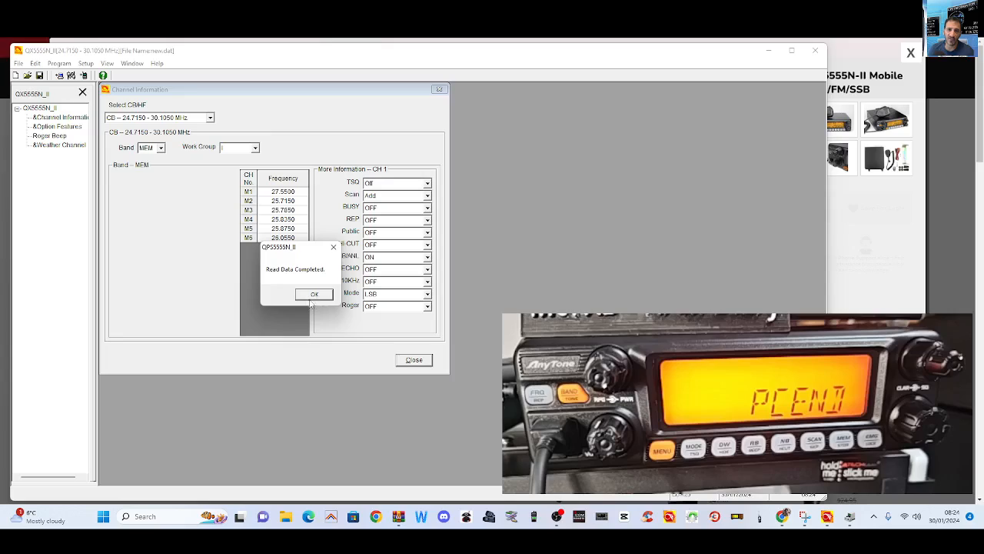
pyautogui.click(314, 294)
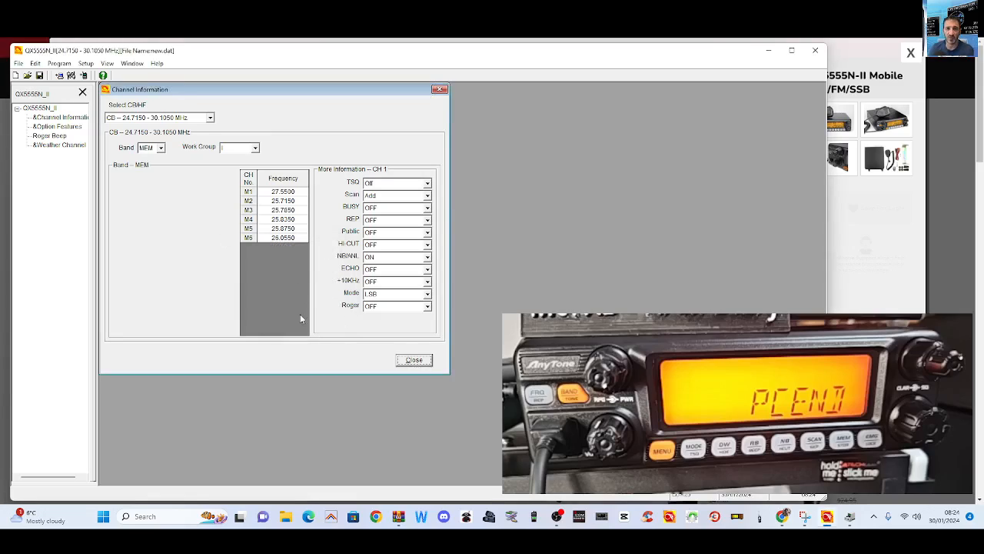
pyautogui.moveTo(846, 281)
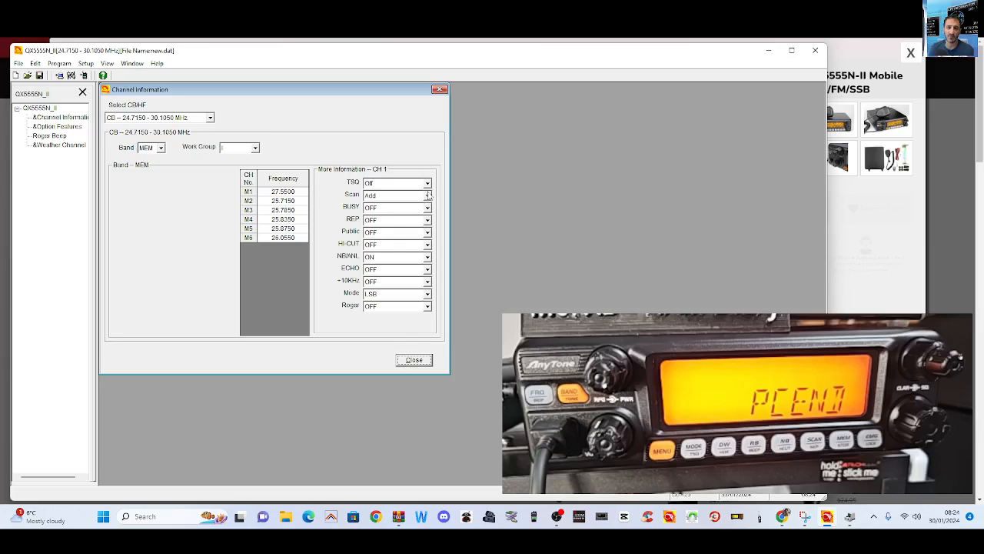
pyautogui.click(396, 183)
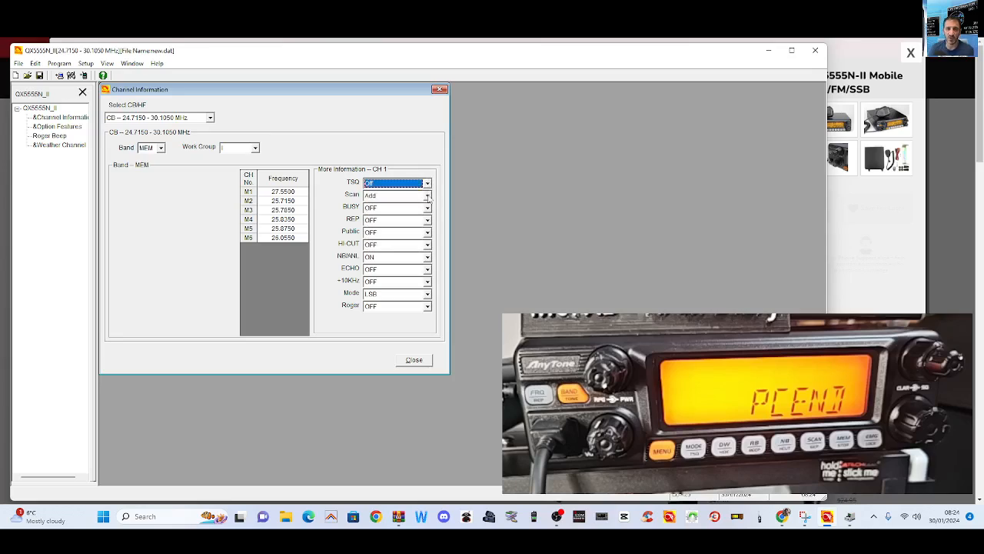
pyautogui.click(396, 195)
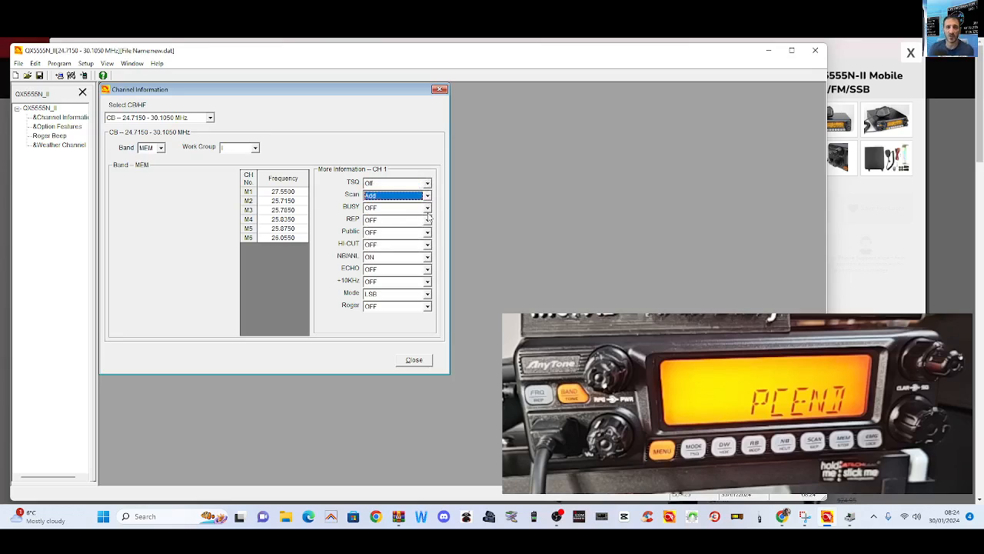
pyautogui.click(395, 207)
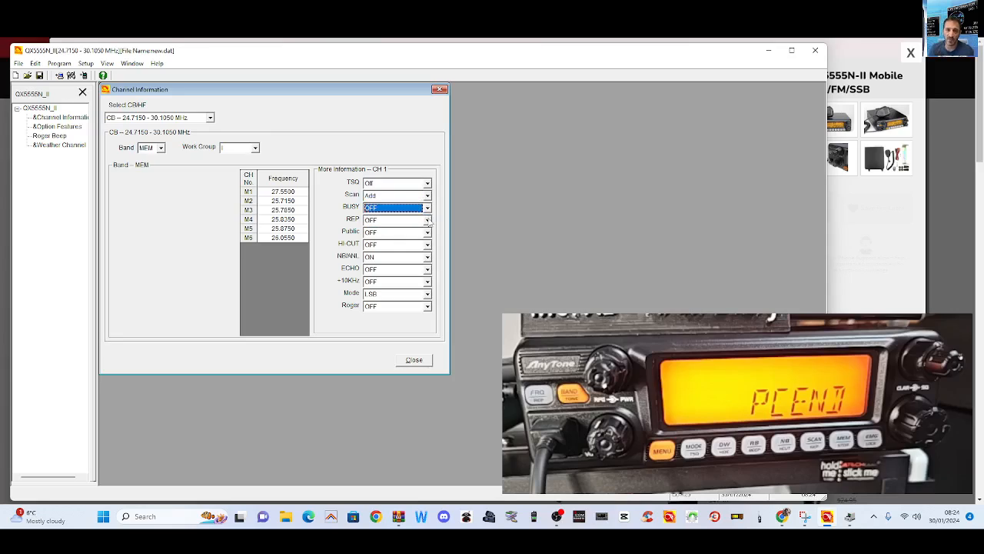
pyautogui.click(395, 231)
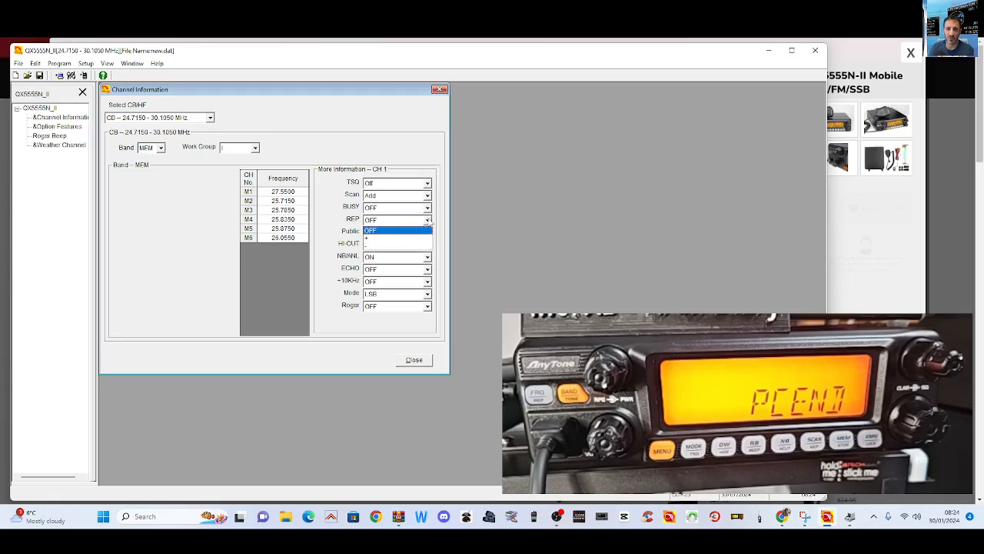
pyautogui.click(396, 219)
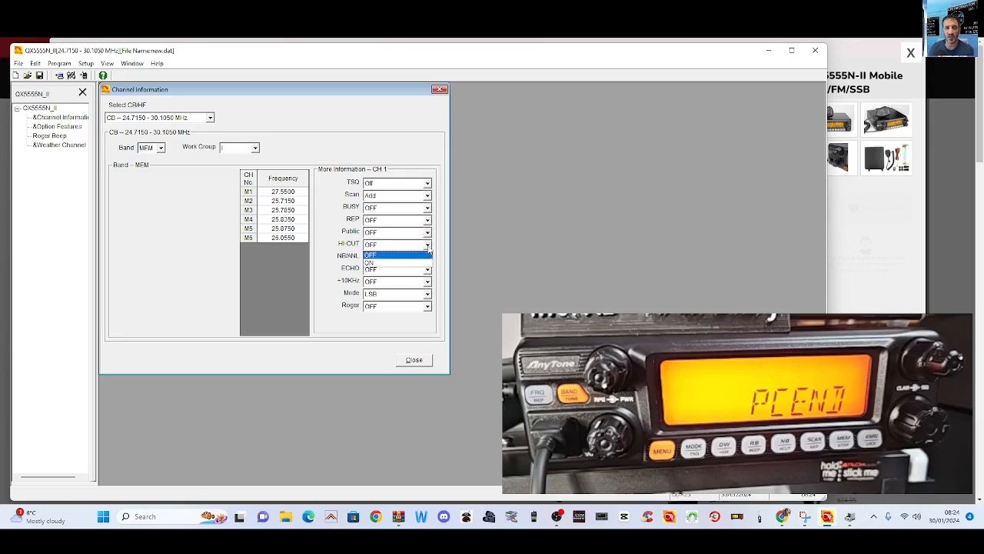
pyautogui.click(392, 262)
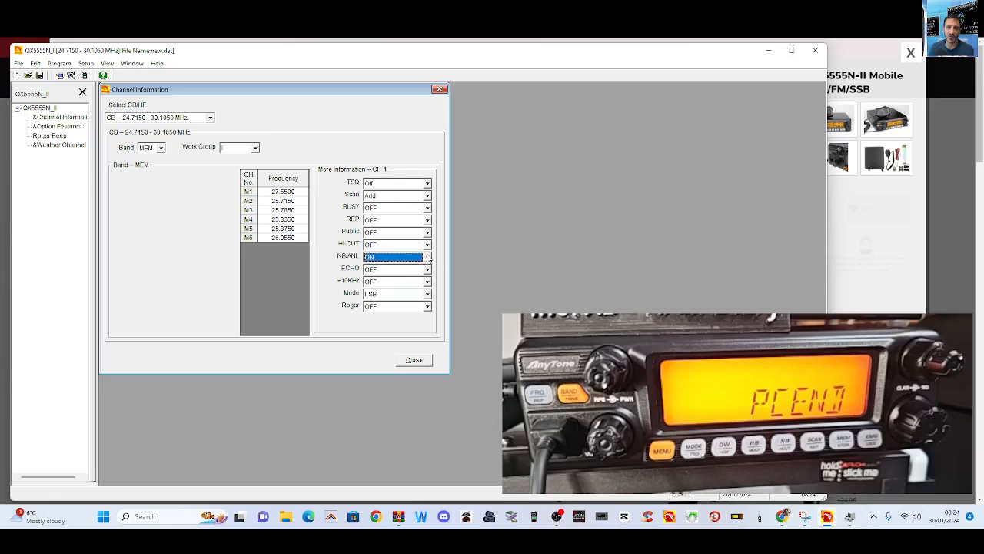
pyautogui.click(392, 268)
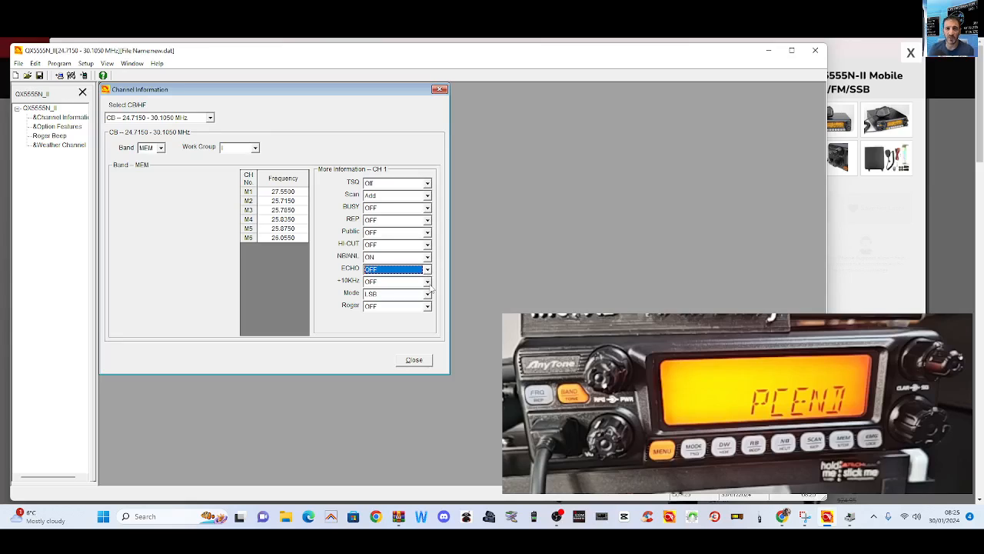
pyautogui.click(396, 280)
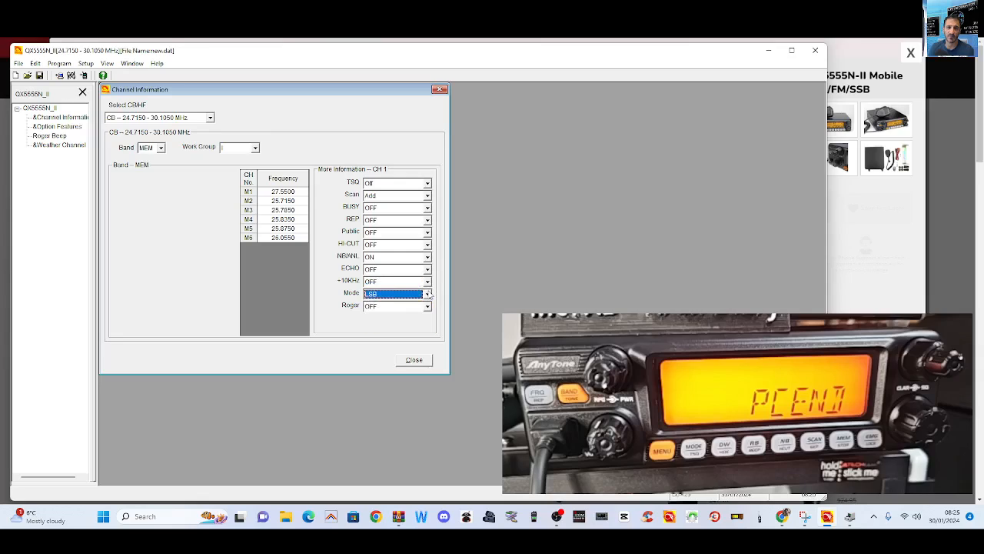
pyautogui.click(427, 306)
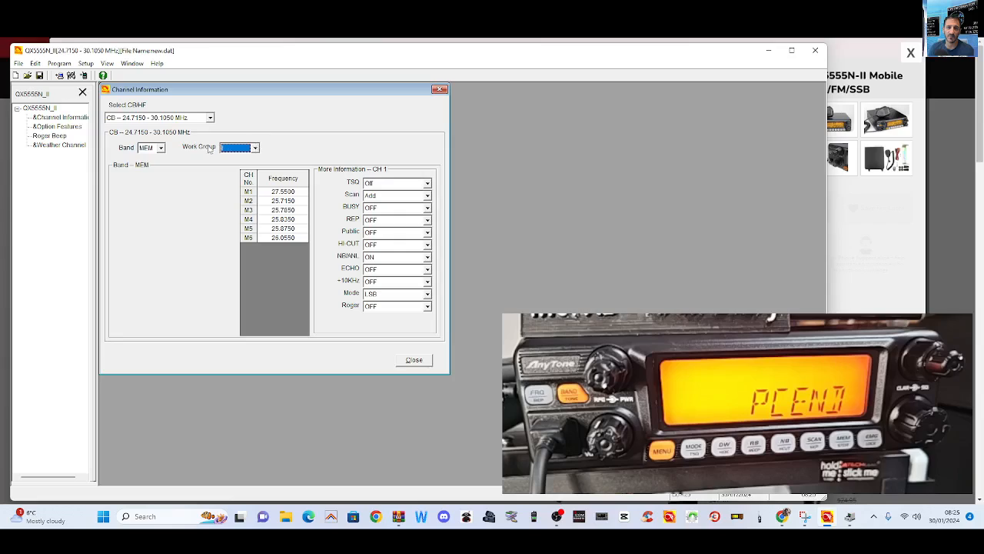
# - Switch the Band view through bands F, A and B, then back to memory channels
pyautogui.click(160, 147)
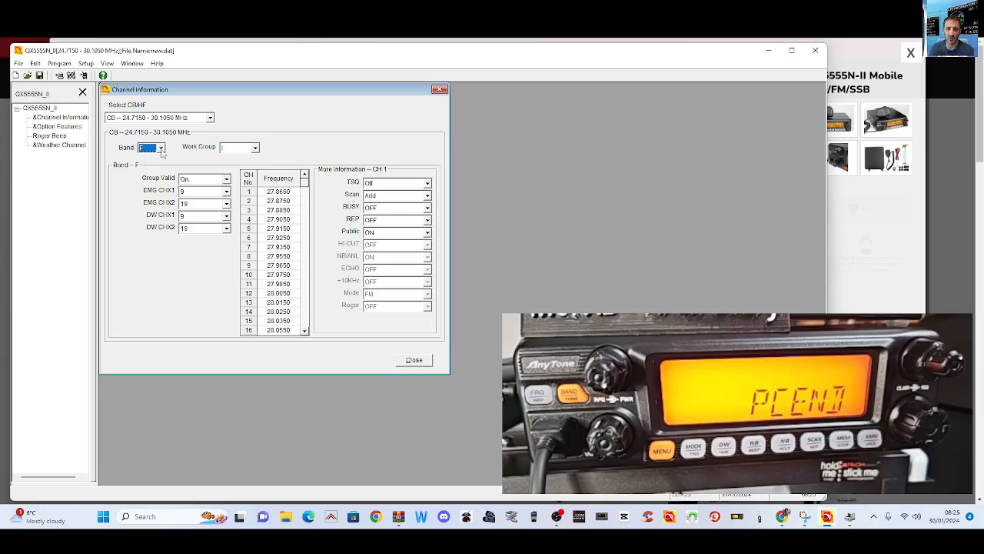
pyautogui.click(160, 148)
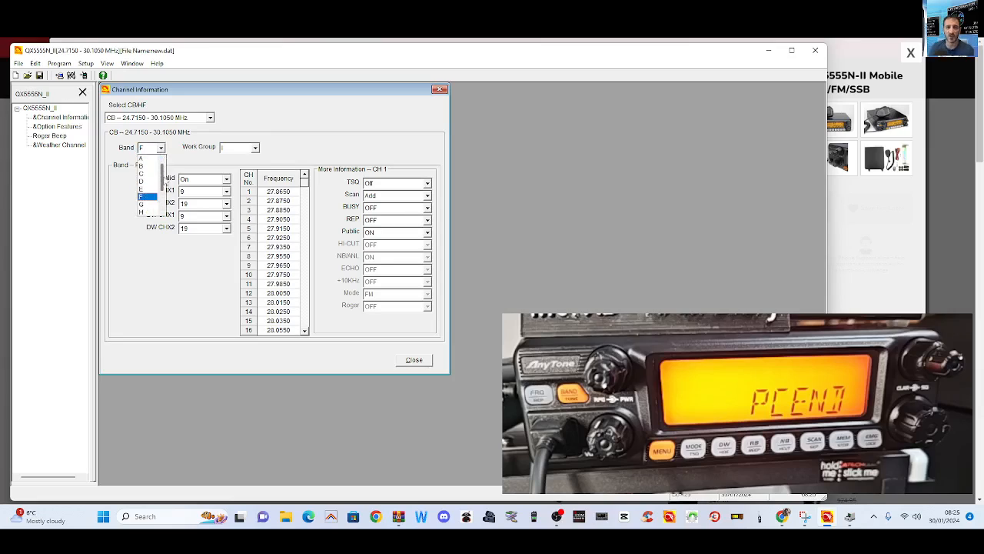
pyautogui.click(142, 158)
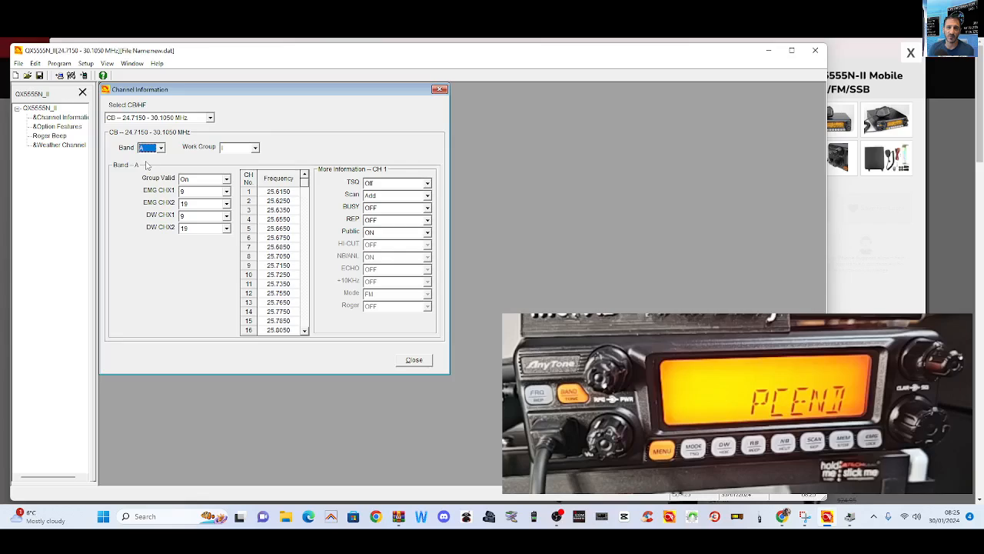
pyautogui.click(161, 146)
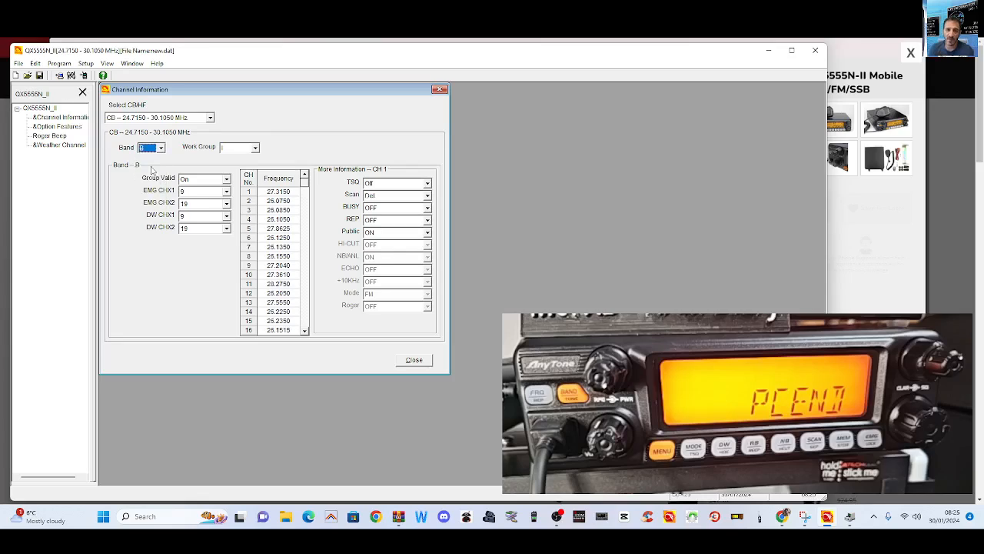
pyautogui.click(160, 147)
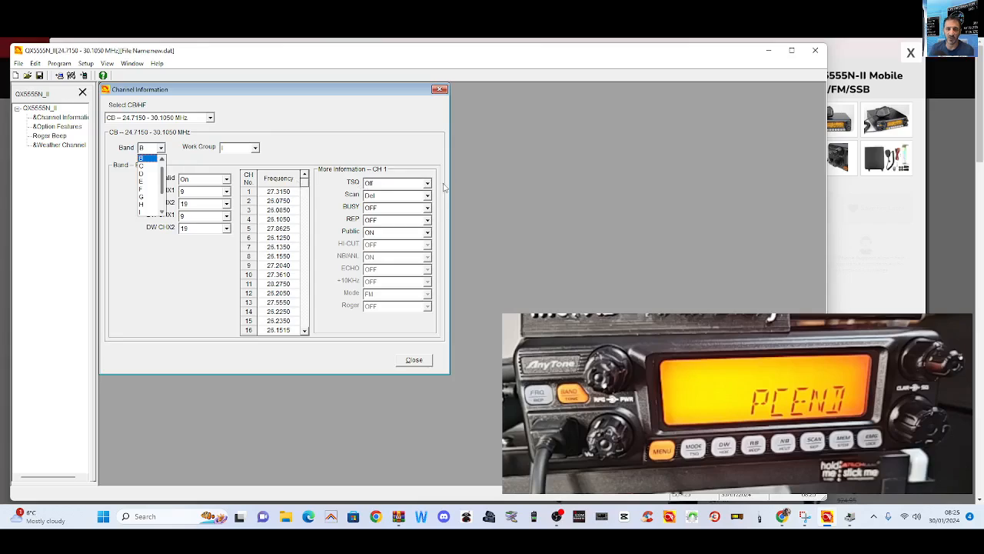
pyautogui.click(146, 181)
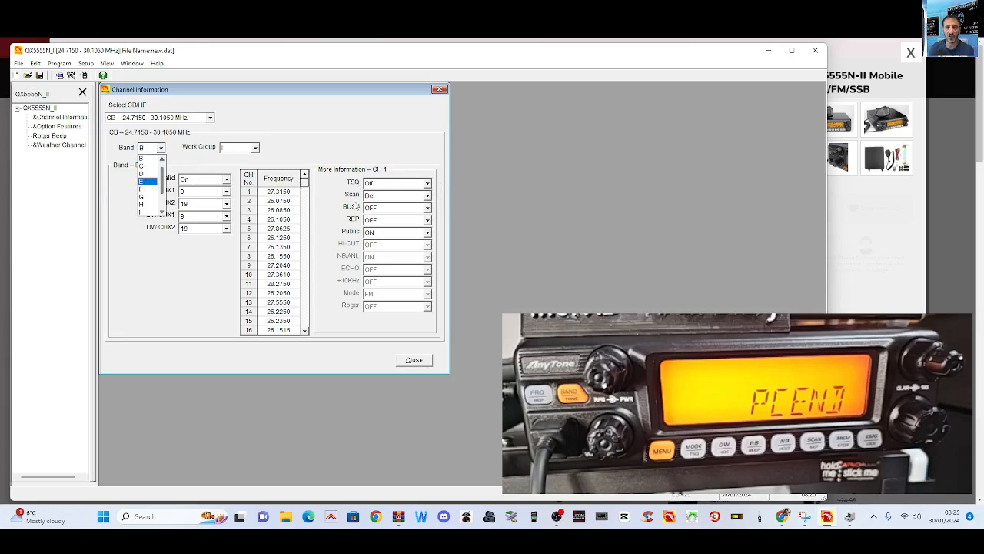
pyautogui.click(146, 191)
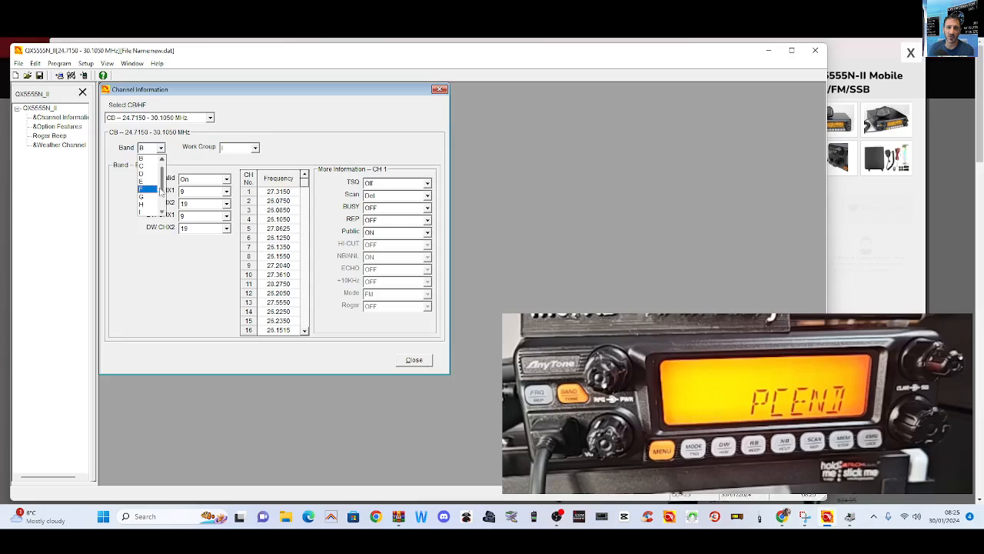
pyautogui.click(146, 158)
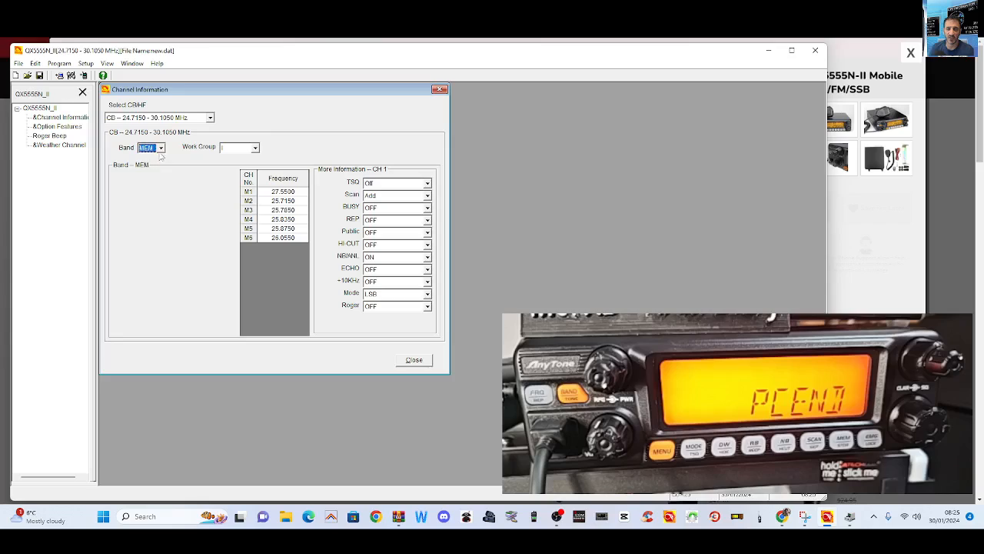
# - View the channels of bands L, J and H, then pick another lettered band
pyautogui.click(160, 147)
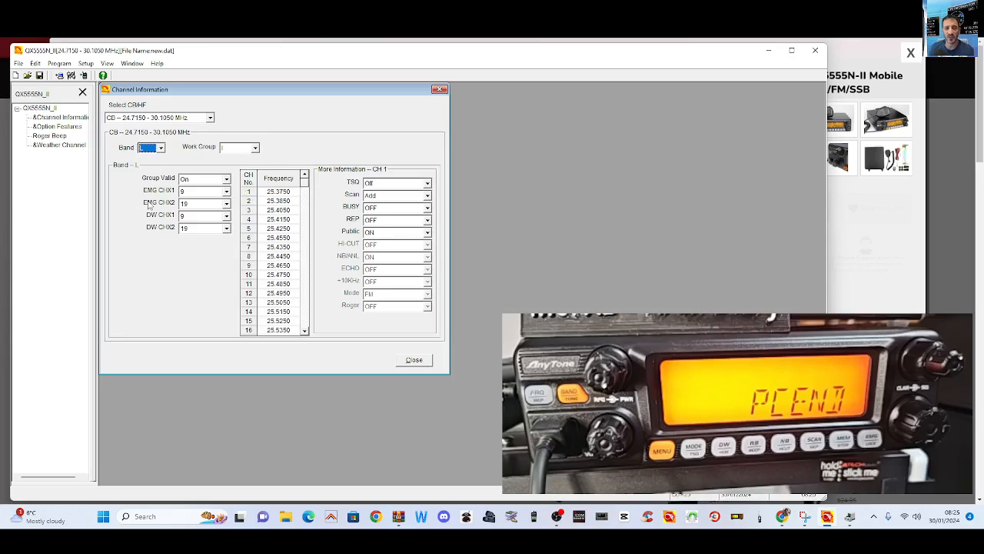
pyautogui.click(160, 147)
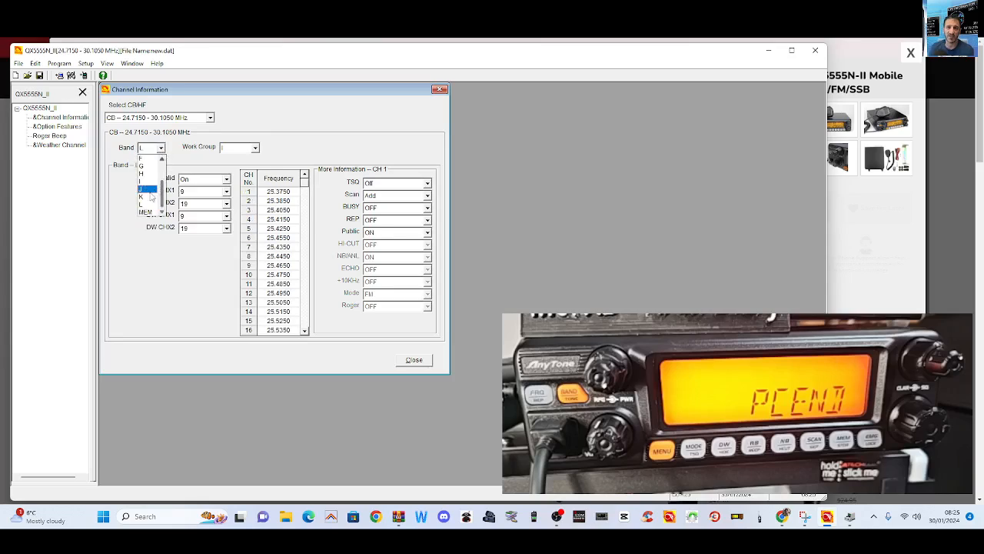
pyautogui.click(143, 189)
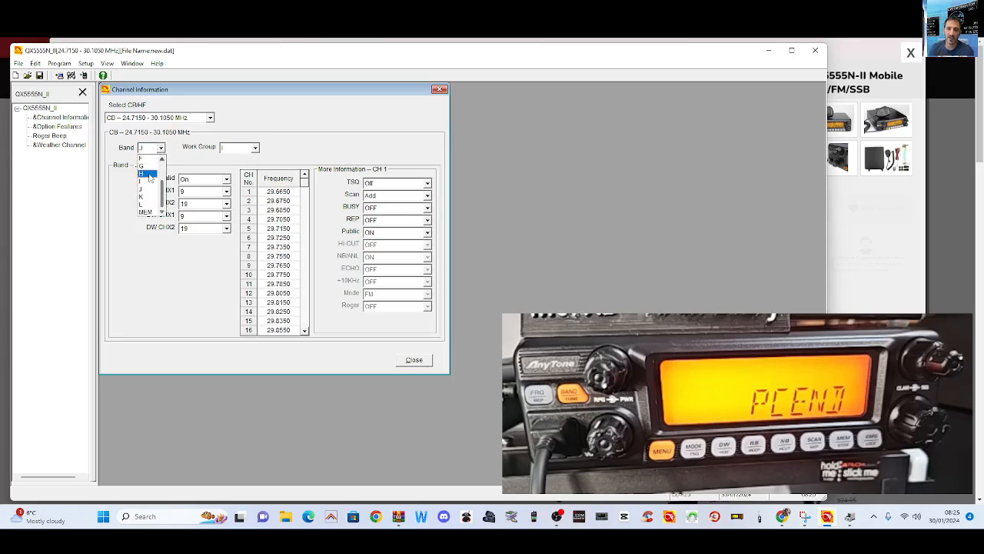
pyautogui.click(142, 173)
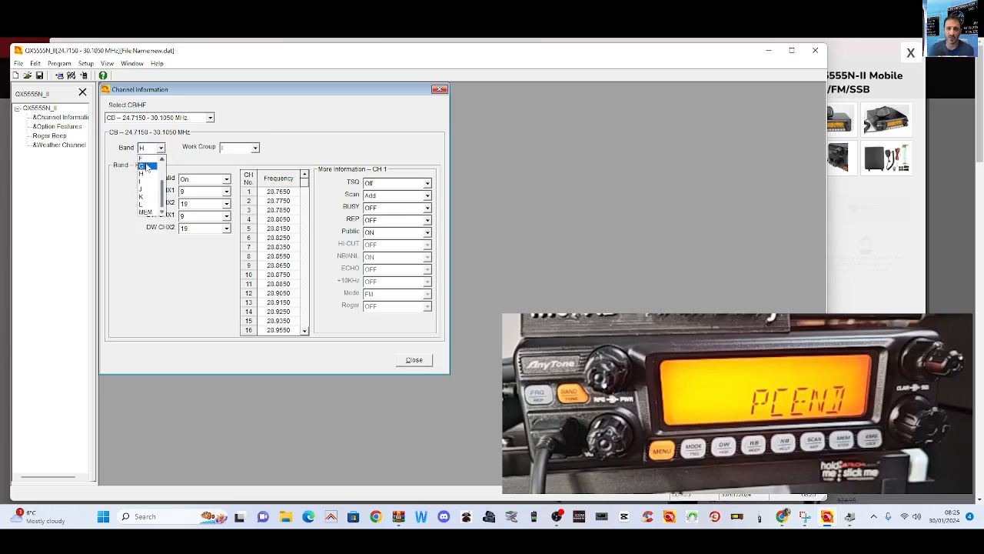
pyautogui.click(142, 165)
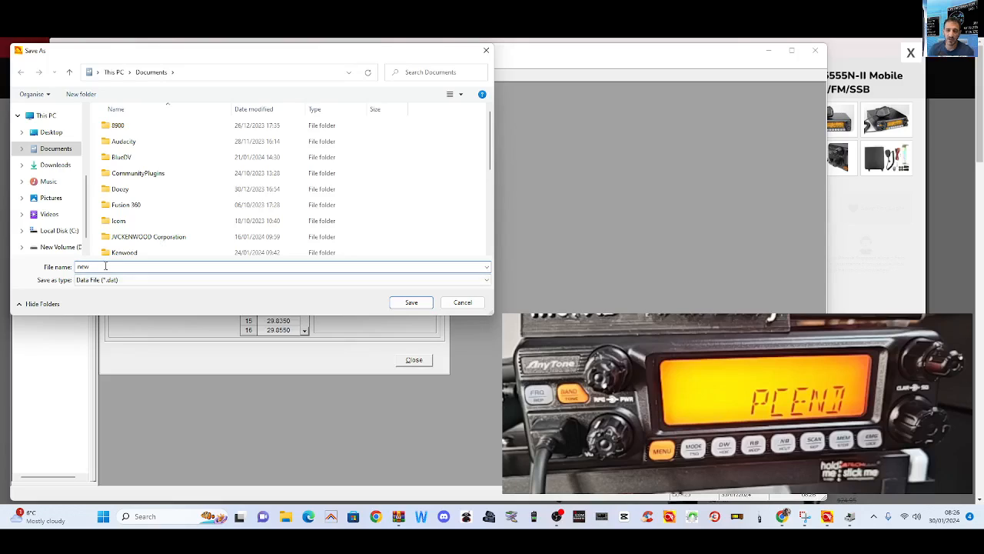
# - Save the data as new55555.dat, then cancel the File Open dialog
pyautogui.write('55555')
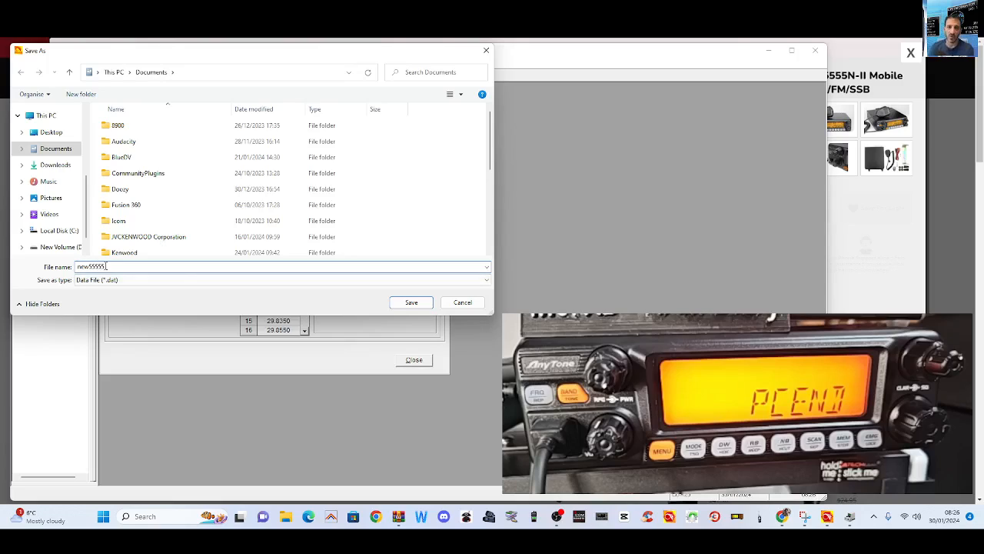
pyautogui.click(410, 302)
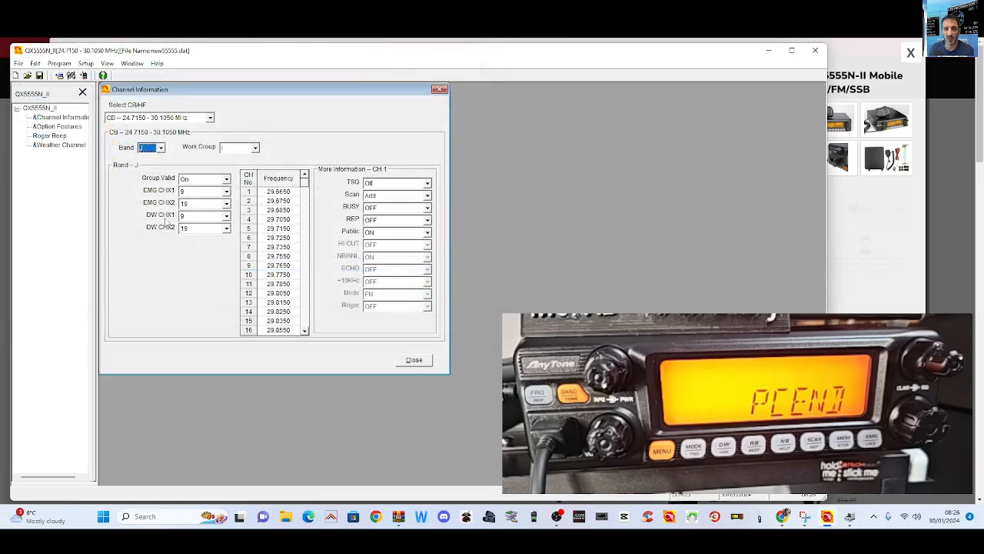
pyautogui.click(18, 63)
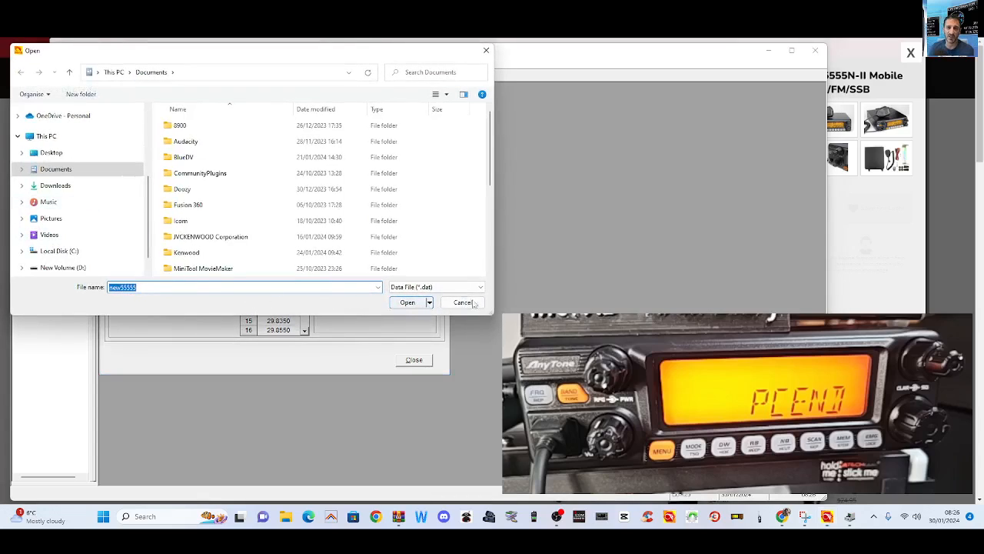
pyautogui.click(408, 301)
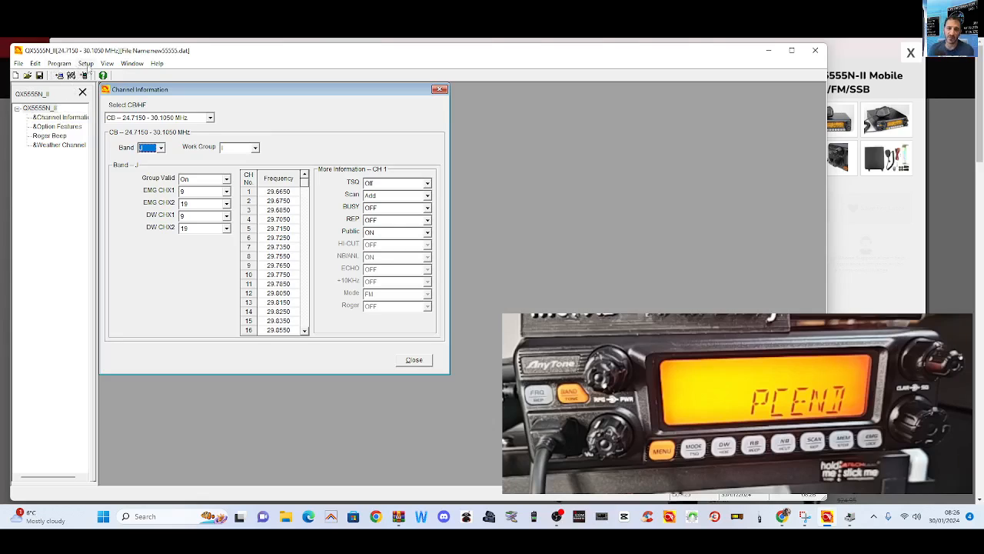
# - In Option Features, check squelch scan, channel display, ASQ level and microphone type
pyautogui.click(60, 116)
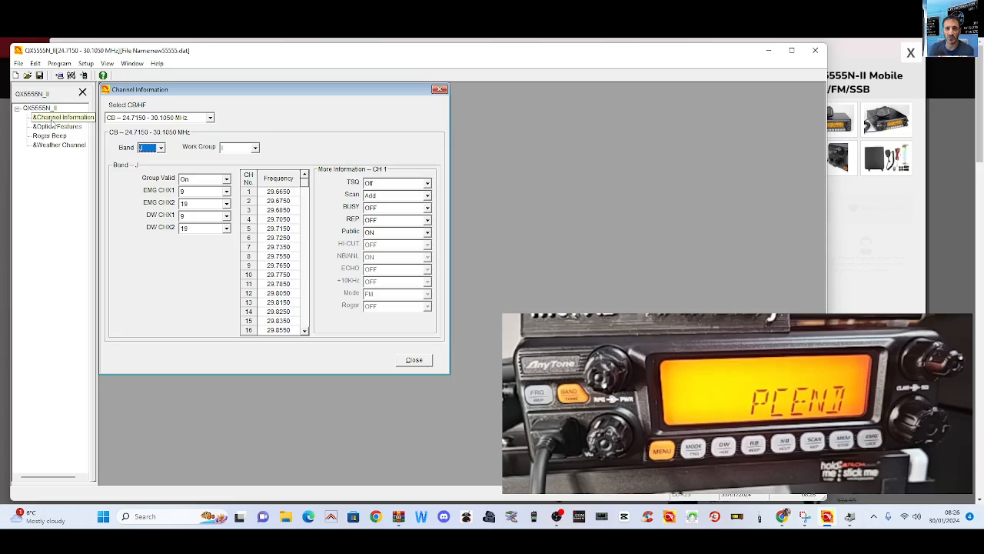
pyautogui.click(57, 126)
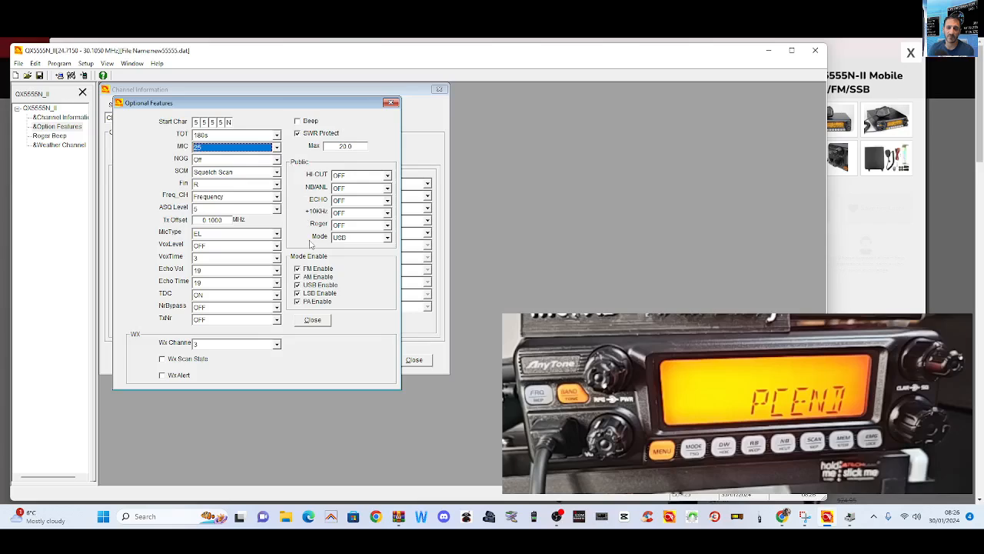
pyautogui.moveTo(291, 256)
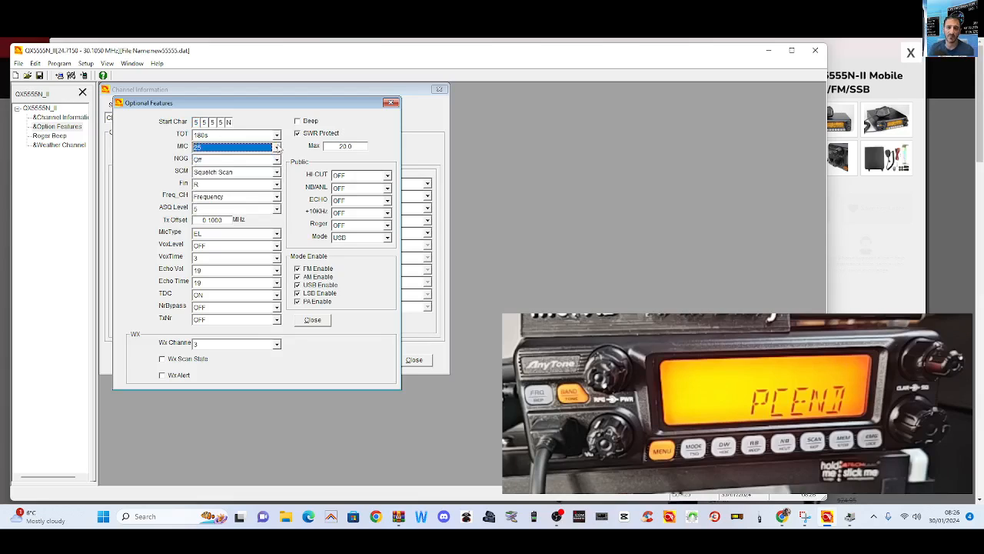
pyautogui.click(277, 170)
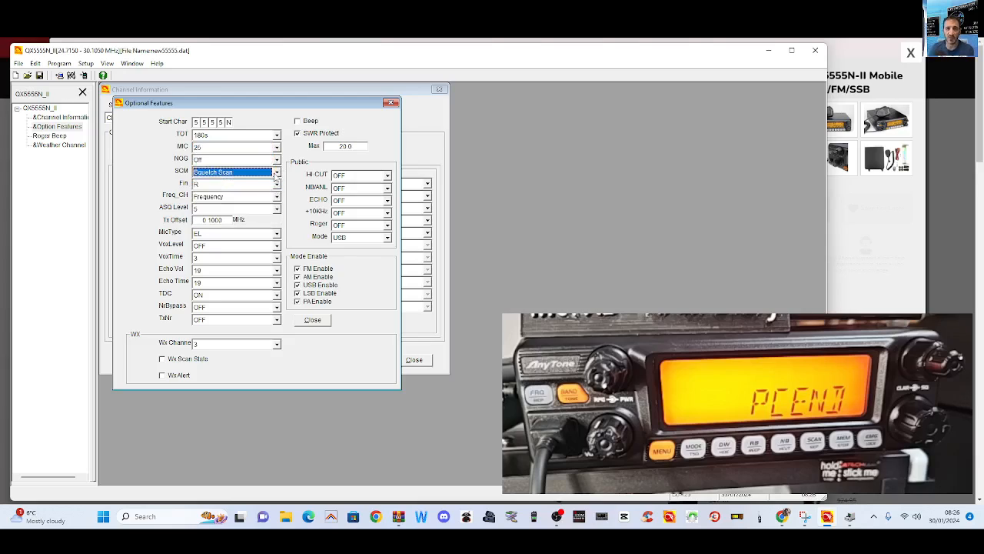
pyautogui.click(277, 184)
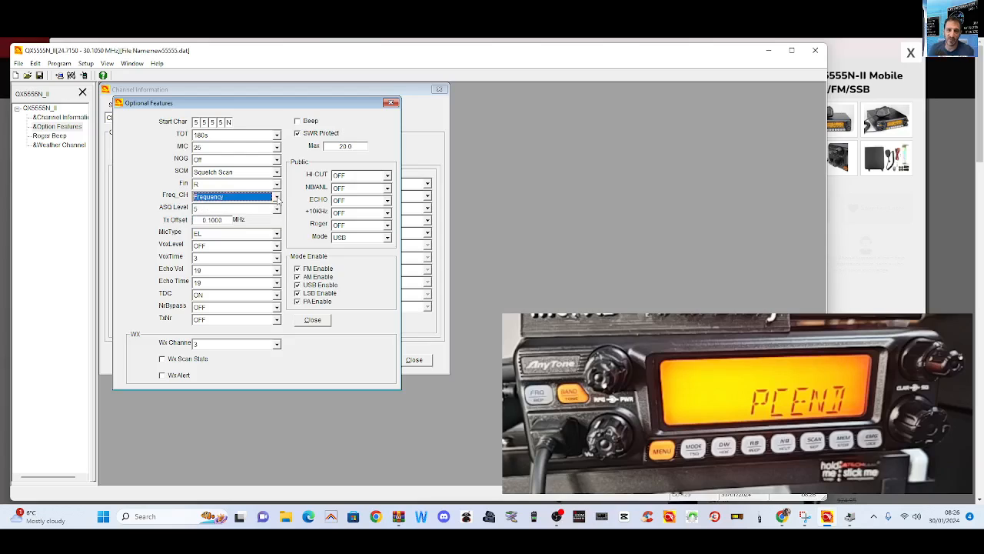
pyautogui.click(234, 208)
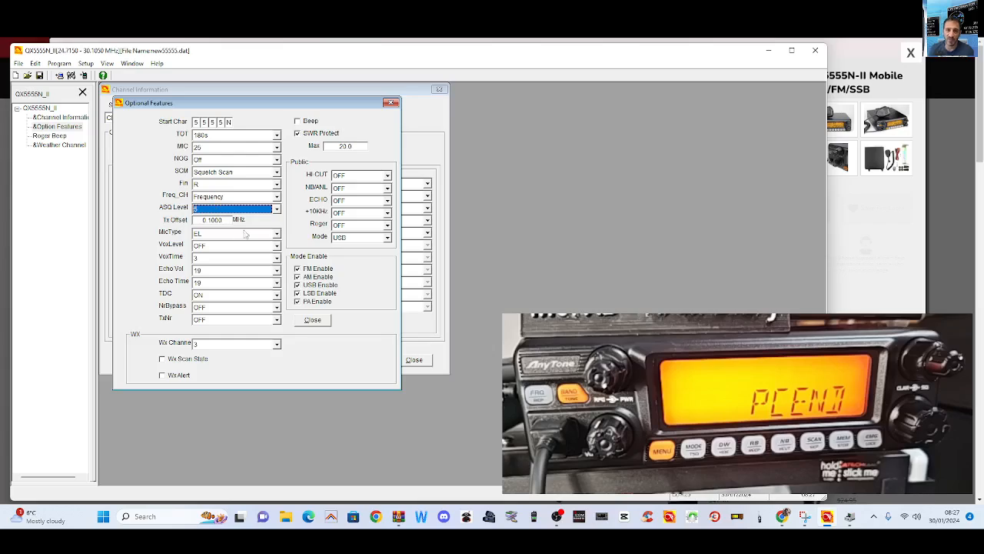
pyautogui.click(277, 233)
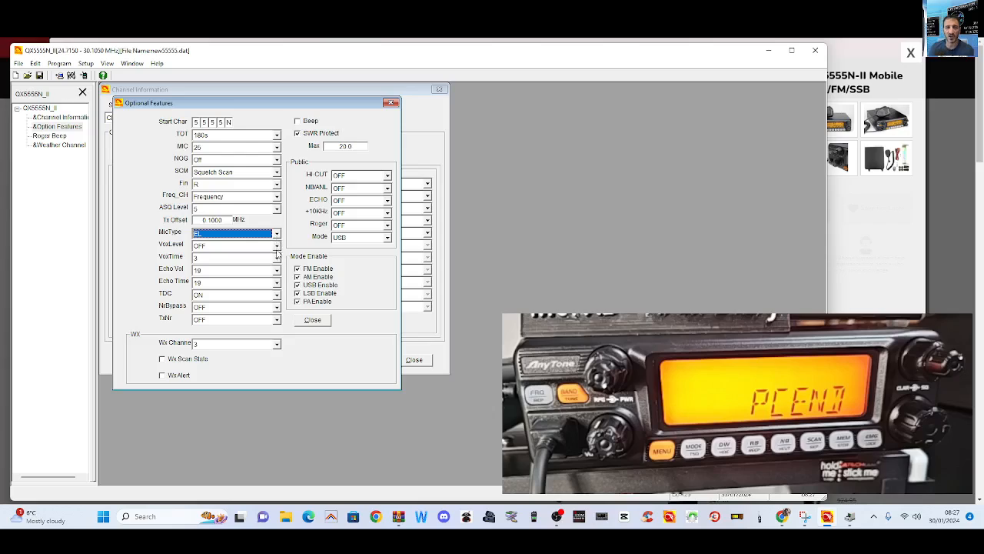
# - Check VOX time, echo, TDC, noise reduction, weather, modulation and roger settings, then show Roger Beep
pyautogui.click(276, 256)
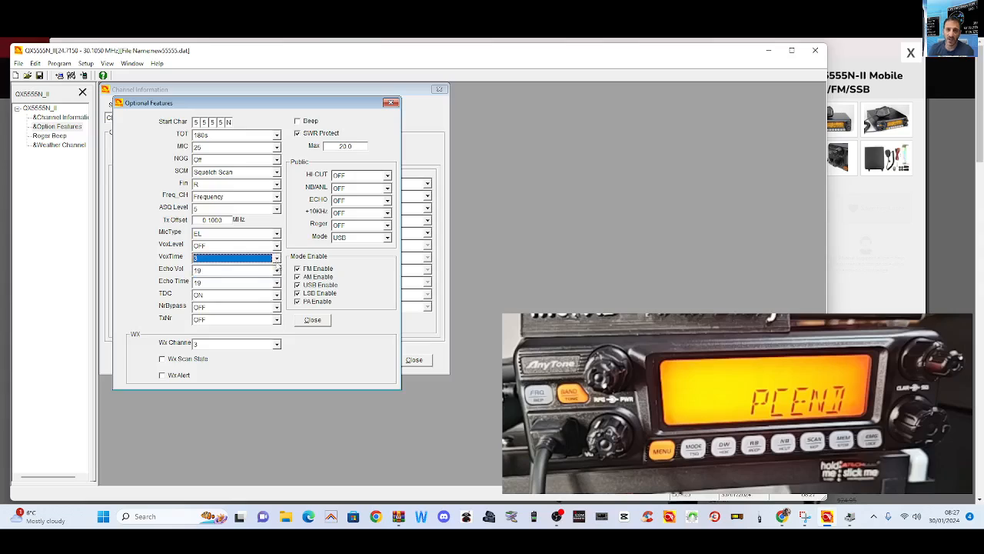
pyautogui.click(276, 283)
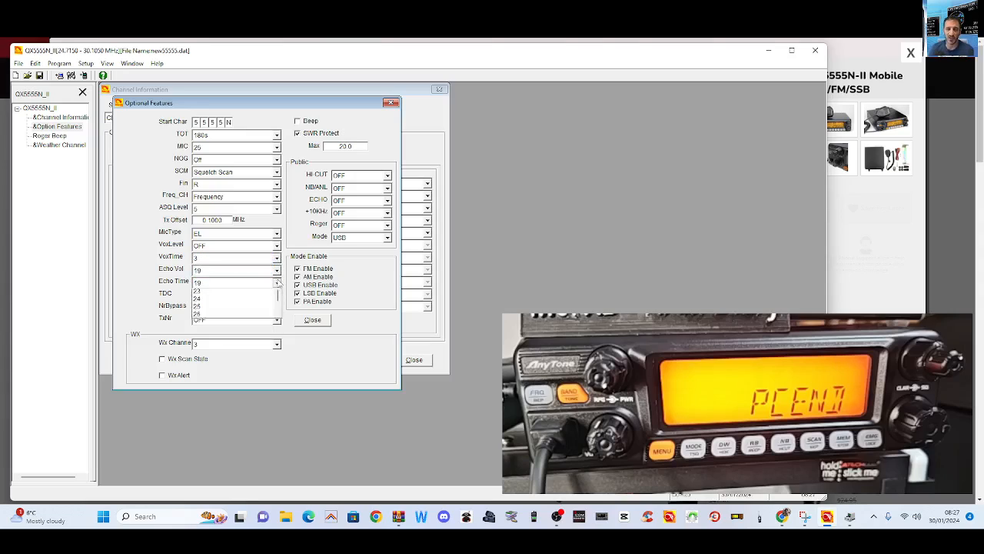
pyautogui.click(277, 294)
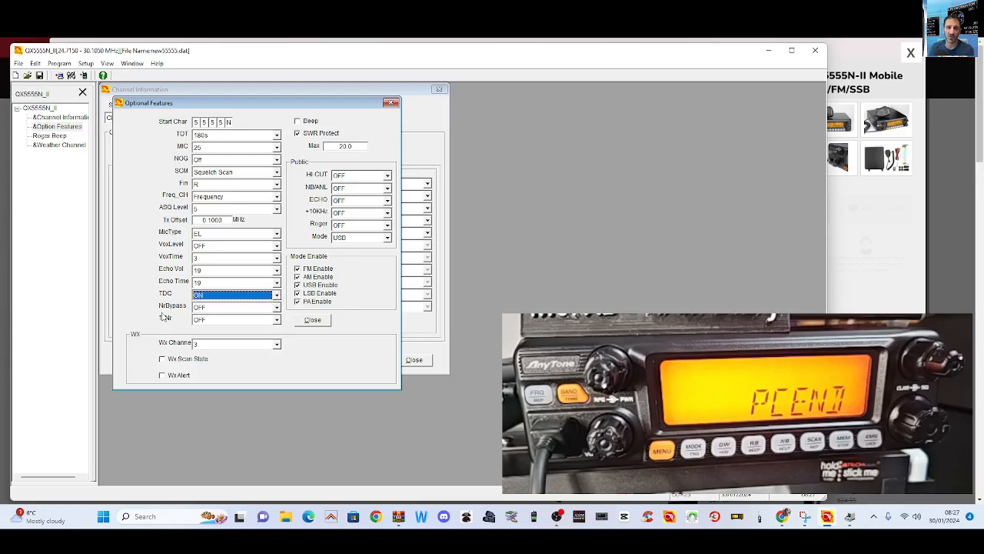
pyautogui.click(234, 307)
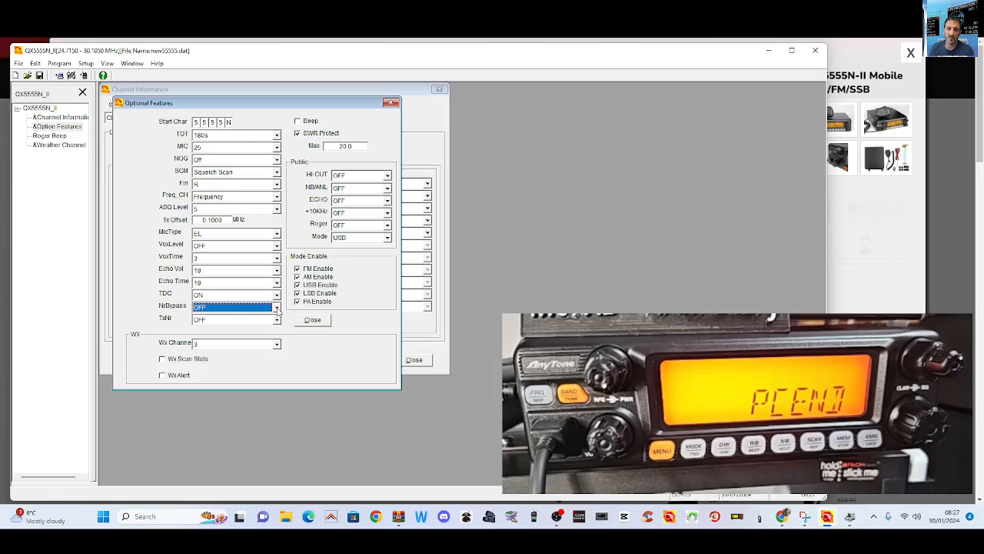
pyautogui.click(235, 318)
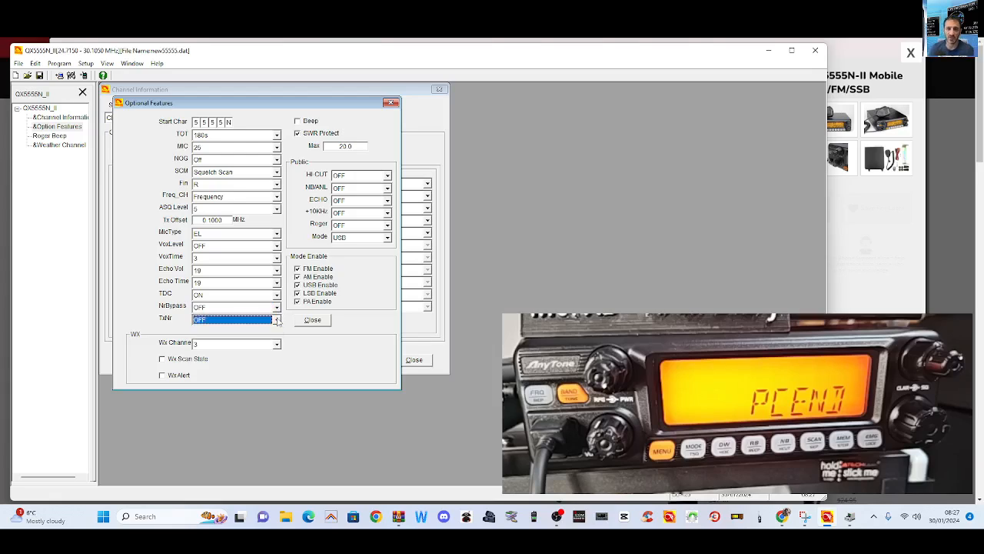
pyautogui.click(233, 343)
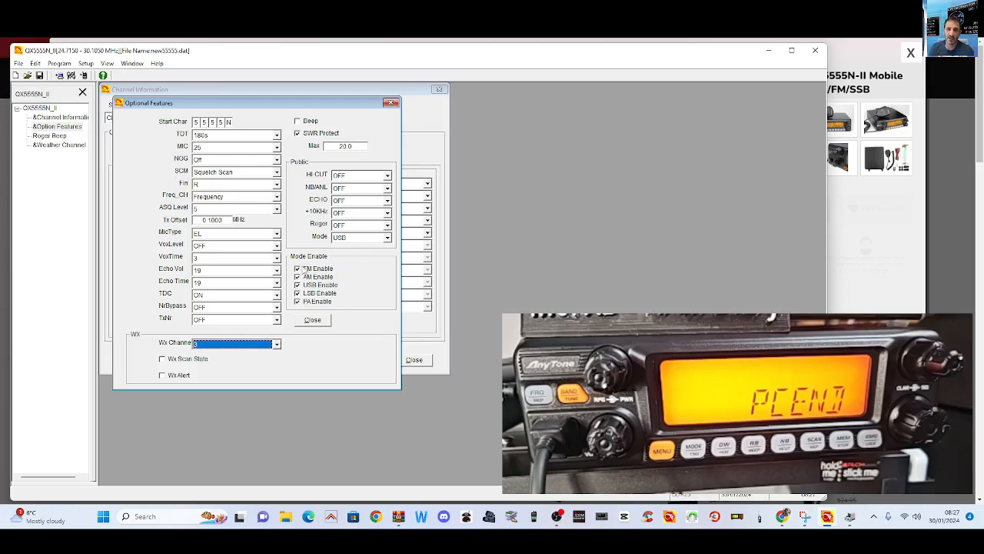
pyautogui.click(298, 301)
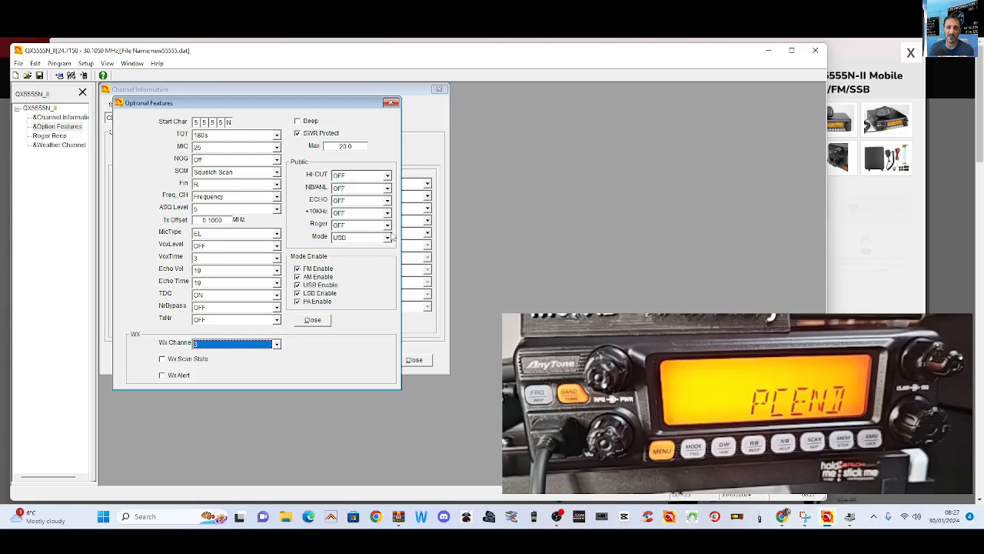
pyautogui.click(358, 223)
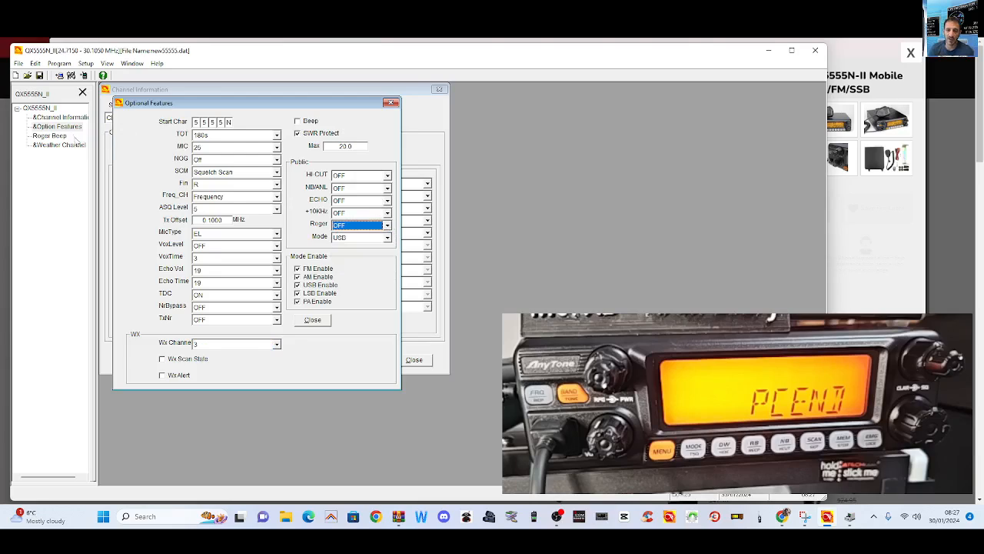
pyautogui.click(48, 135)
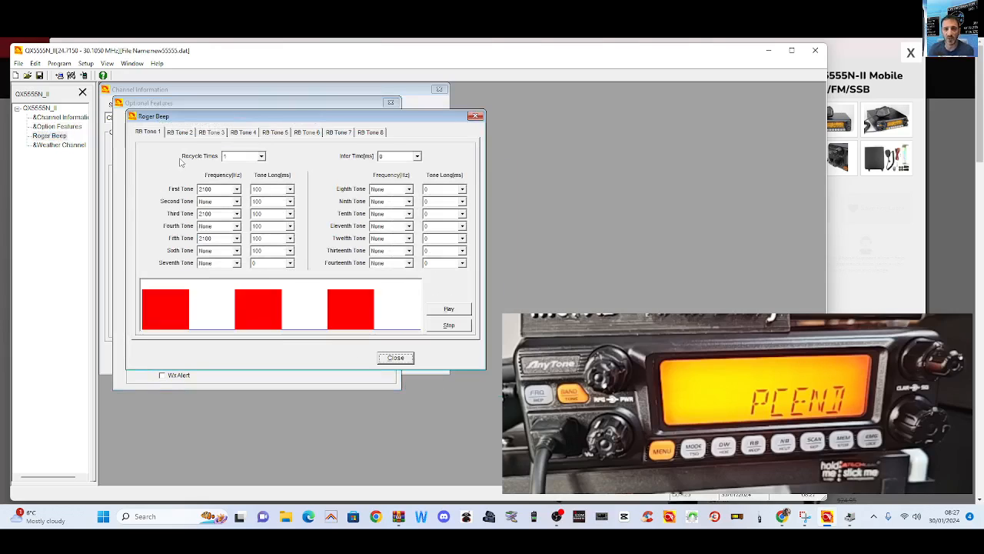
# - Browse roger beep tones 3 and 8, then close the Roger Beep window
pyautogui.click(212, 133)
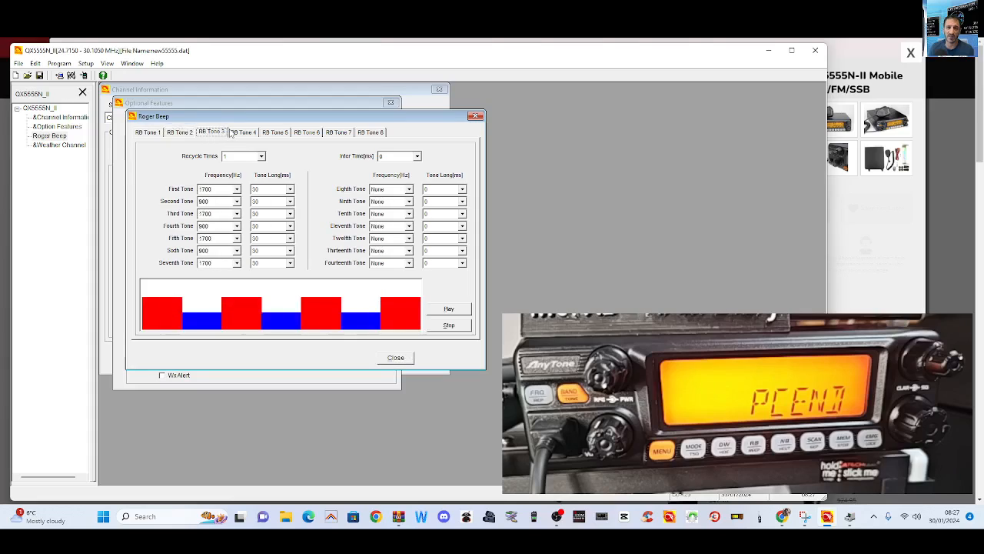
pyautogui.click(306, 132)
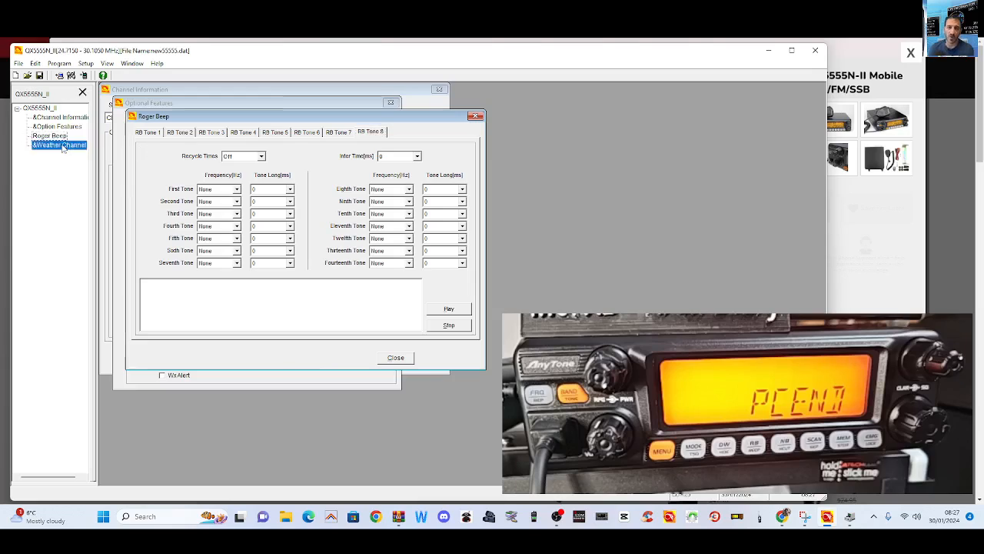
pyautogui.click(59, 145)
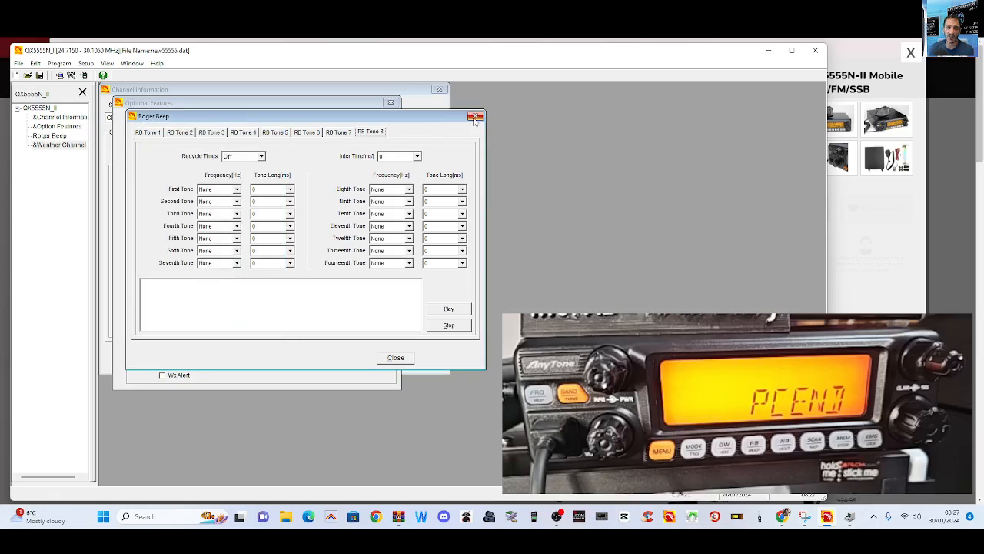
pyautogui.click(474, 116)
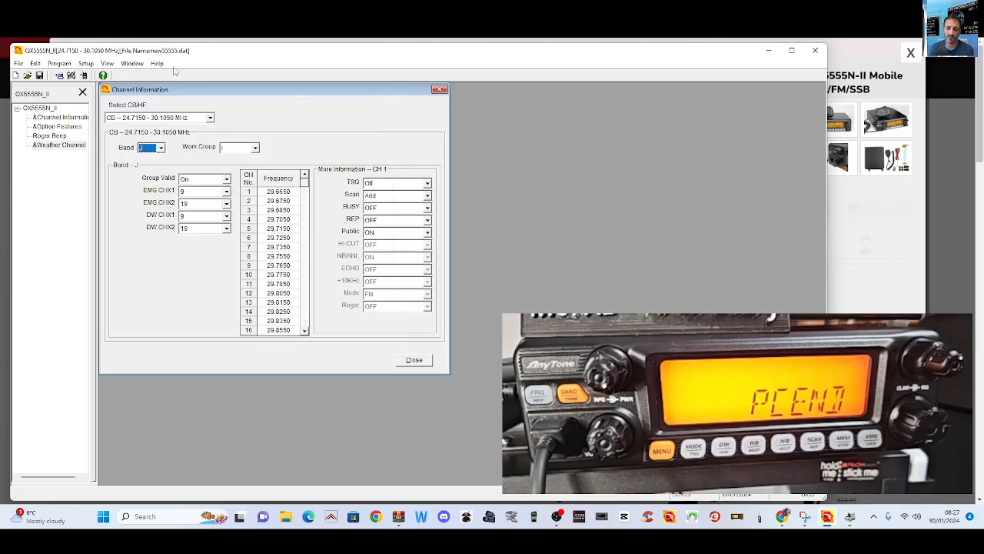
pyautogui.click(107, 63)
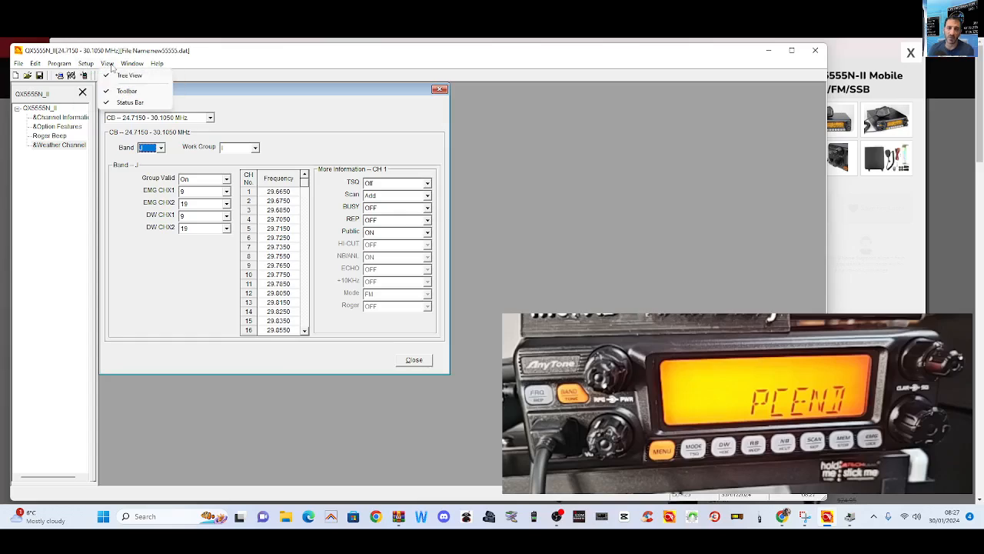
# - Check the Setup menu, then re-read from the radio, reloading M1 as 27.5500 LSB
pyautogui.click(85, 63)
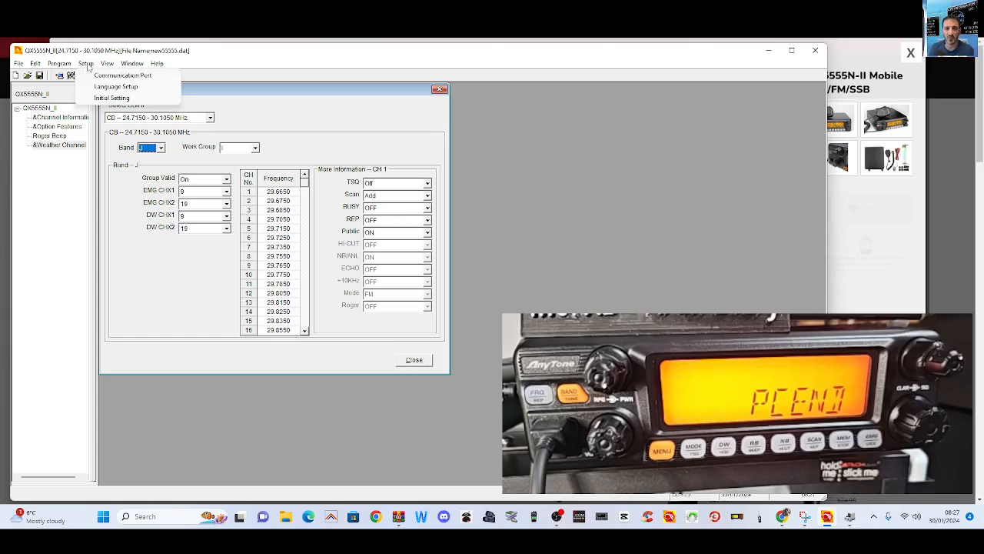
pyautogui.moveTo(111, 98)
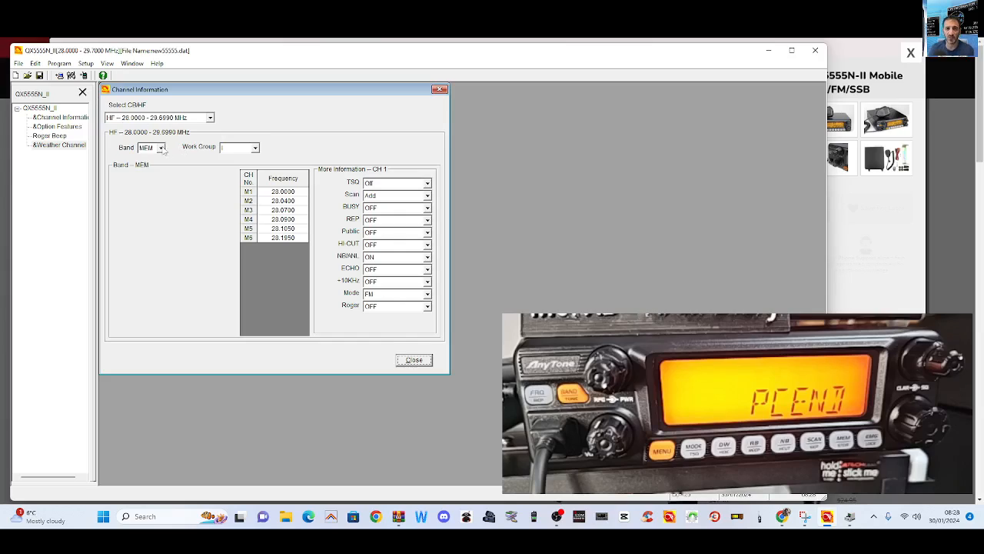
pyautogui.click(59, 63)
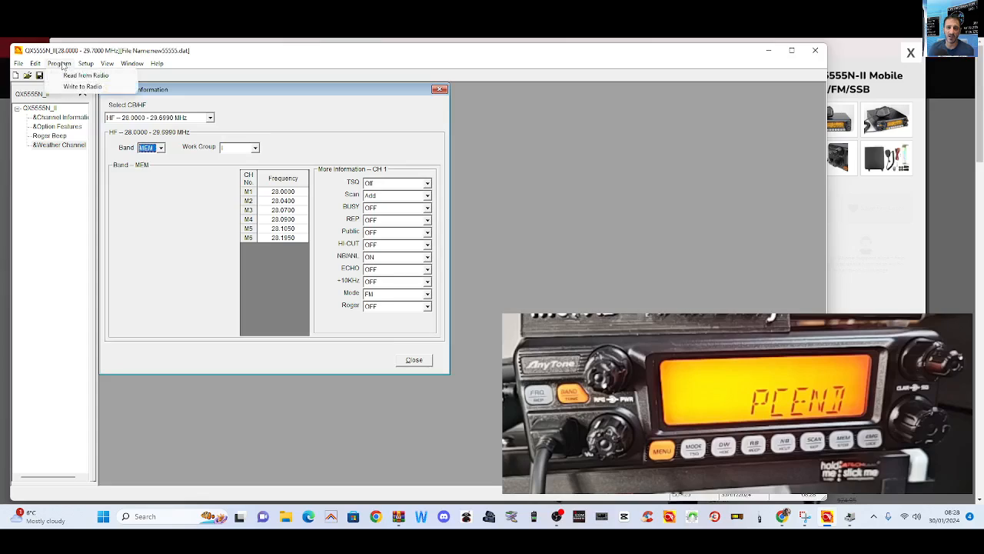
pyautogui.click(85, 75)
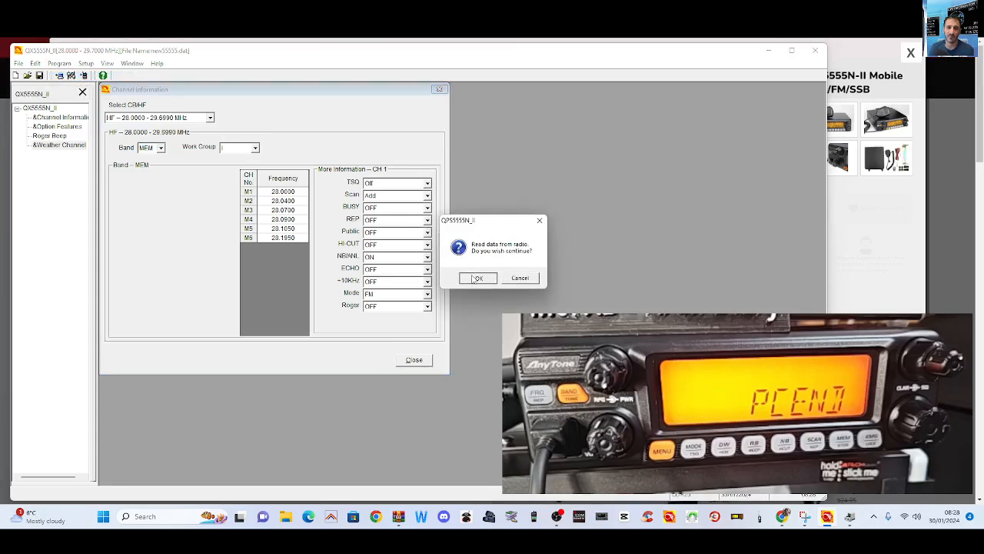
pyautogui.click(478, 277)
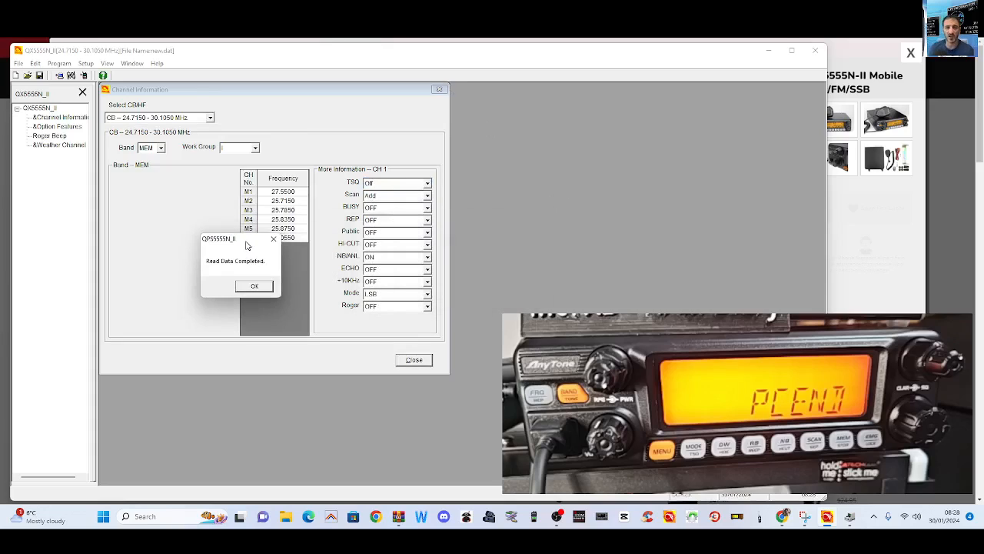
pyautogui.moveTo(177, 220)
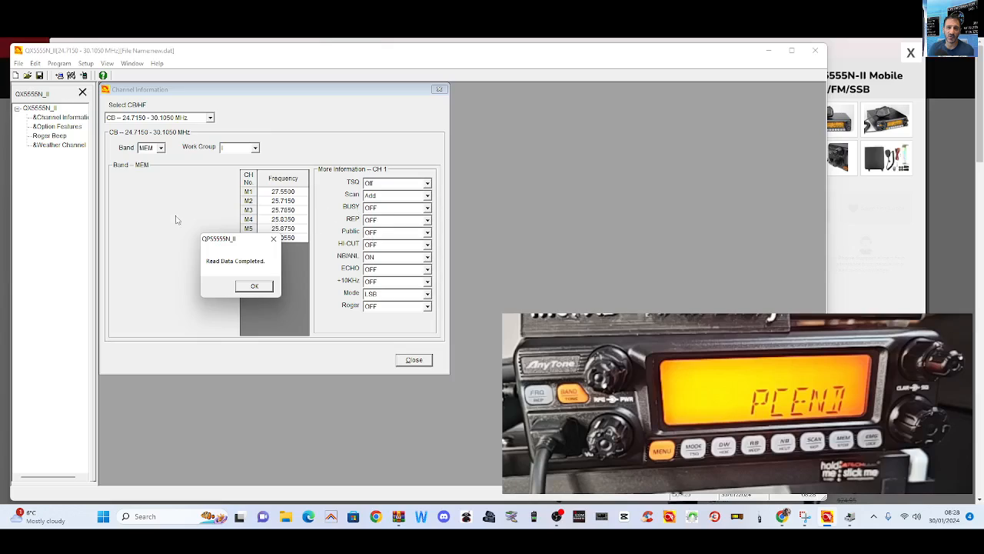